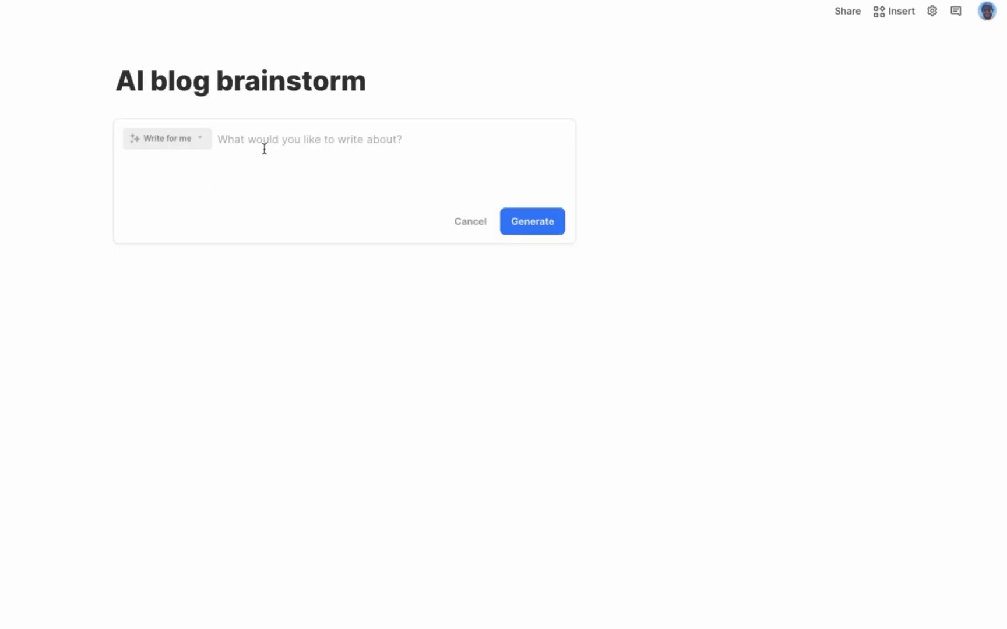
# - Generate a 'paragraph about AI and productivity', make it more fun, keep it, then shorten its middle sentences
pyautogui.write('paragraph ab')
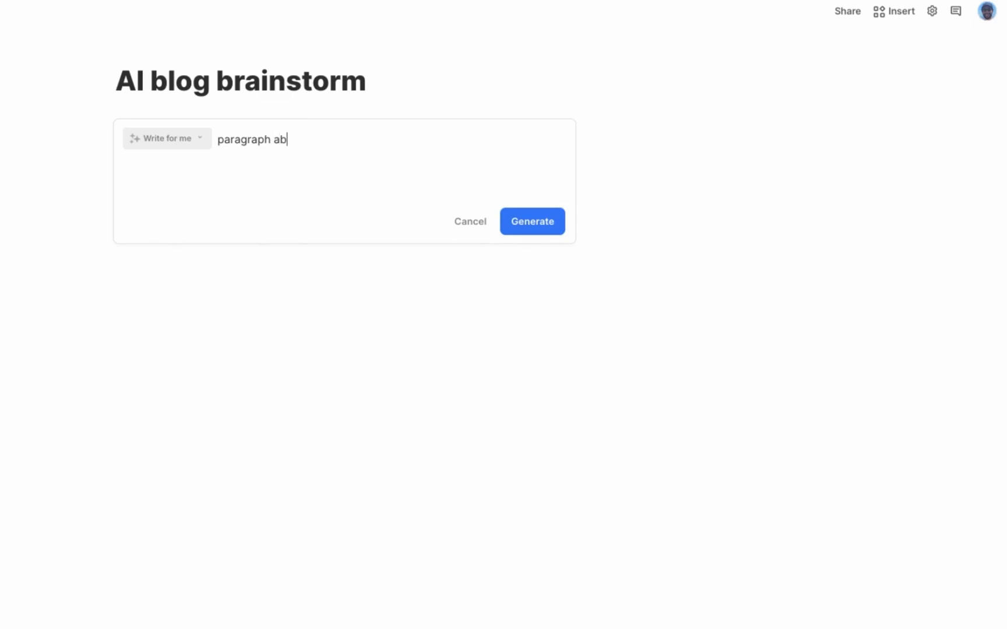
pyautogui.write('out AI and productivity')
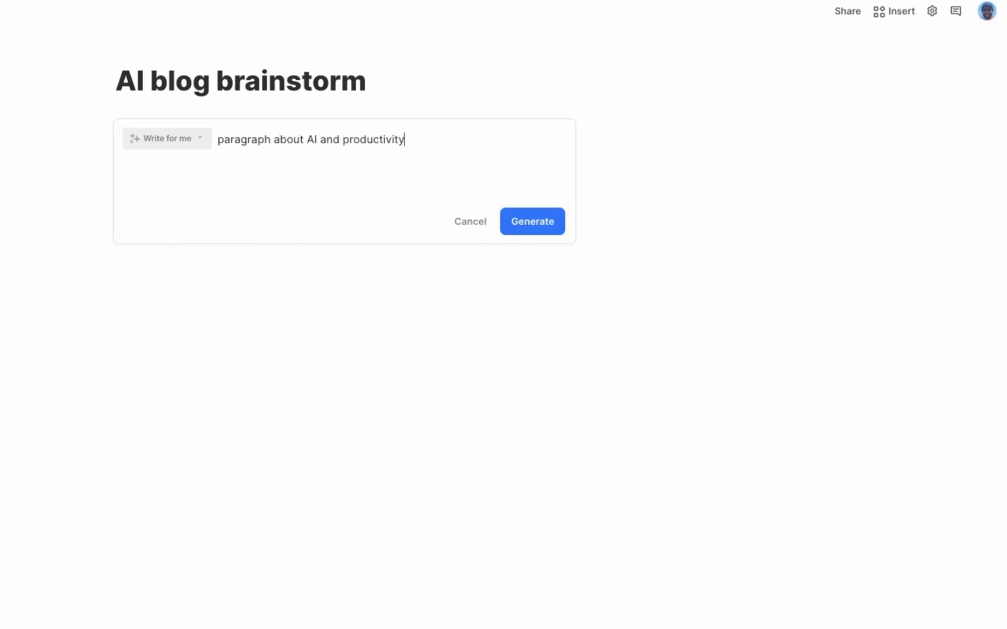
pyautogui.click(531, 221)
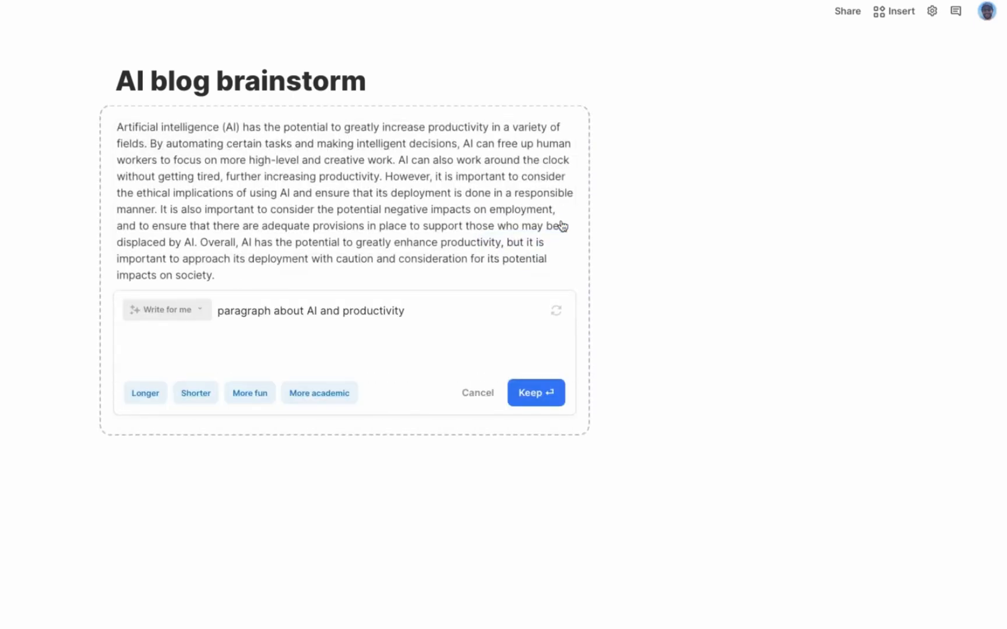
pyautogui.click(249, 392)
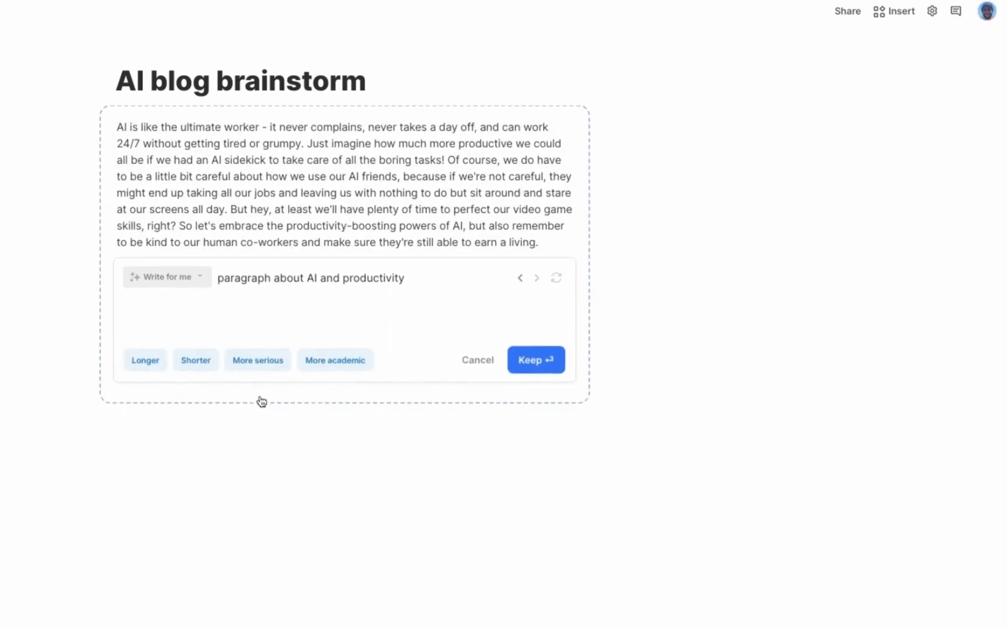
pyautogui.click(535, 359)
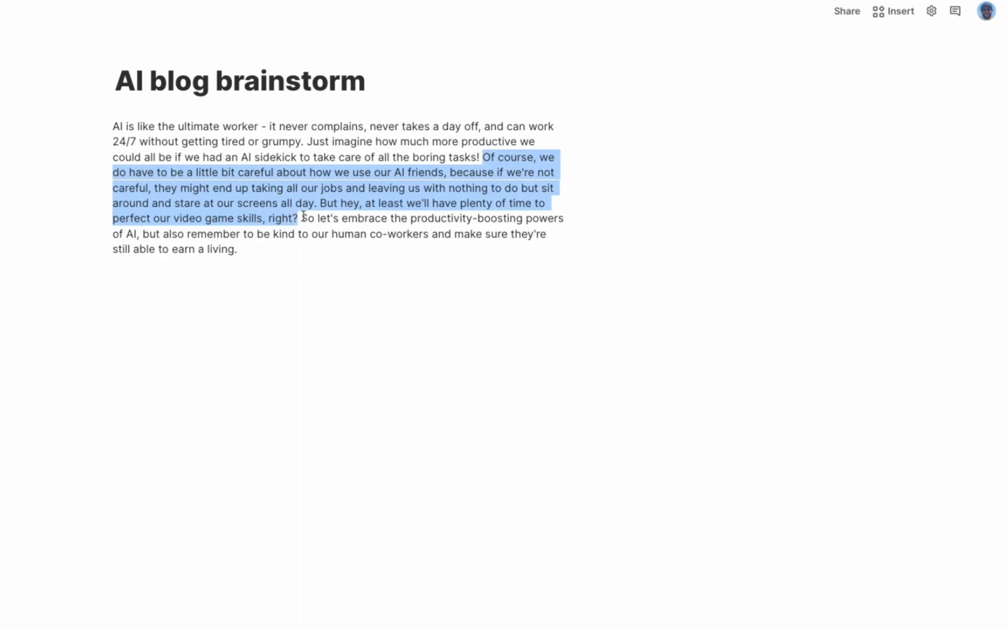
pyautogui.click(452, 133)
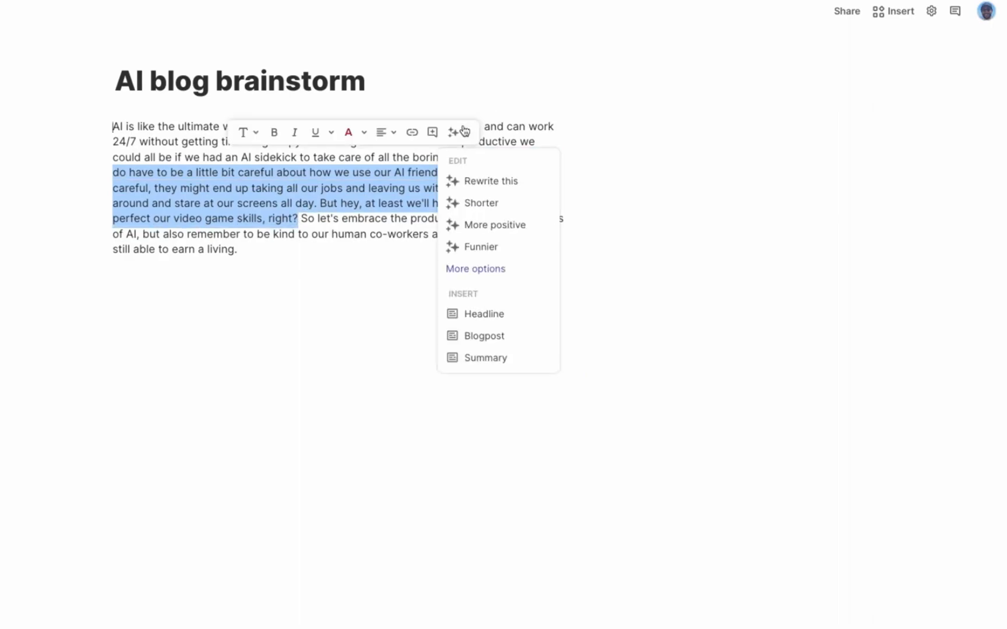
pyautogui.moveTo(480, 202)
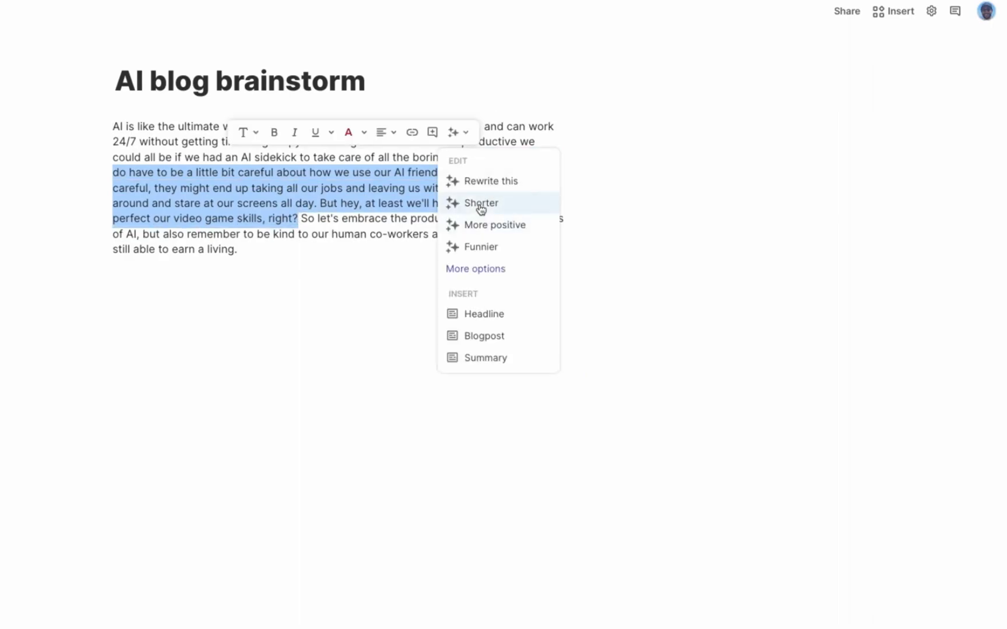
pyautogui.click(480, 203)
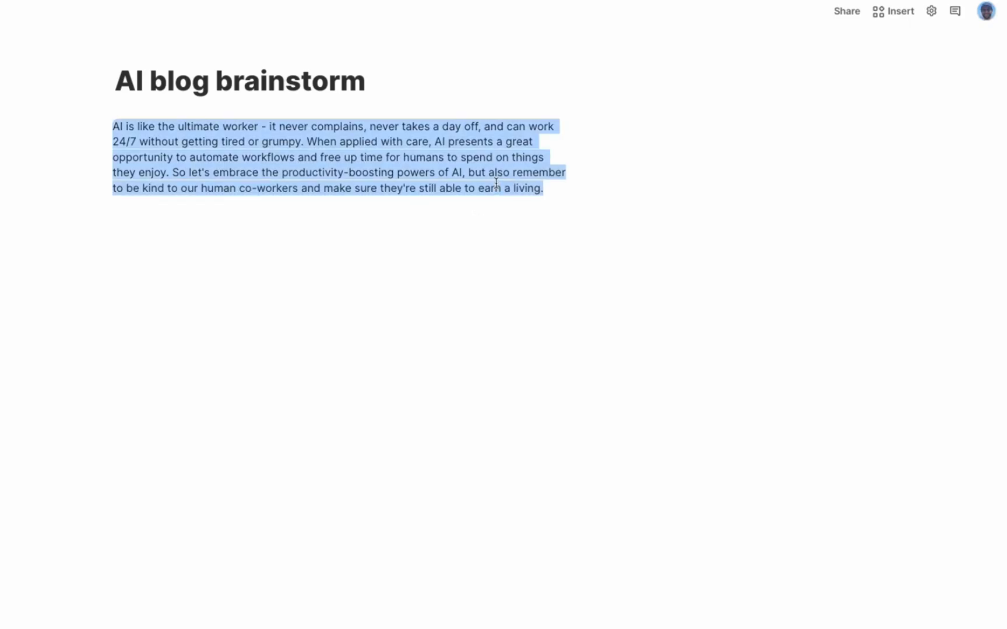
# - Insert an AI-generated table of blog post ideas and generate more idea rows
pyautogui.write('/')
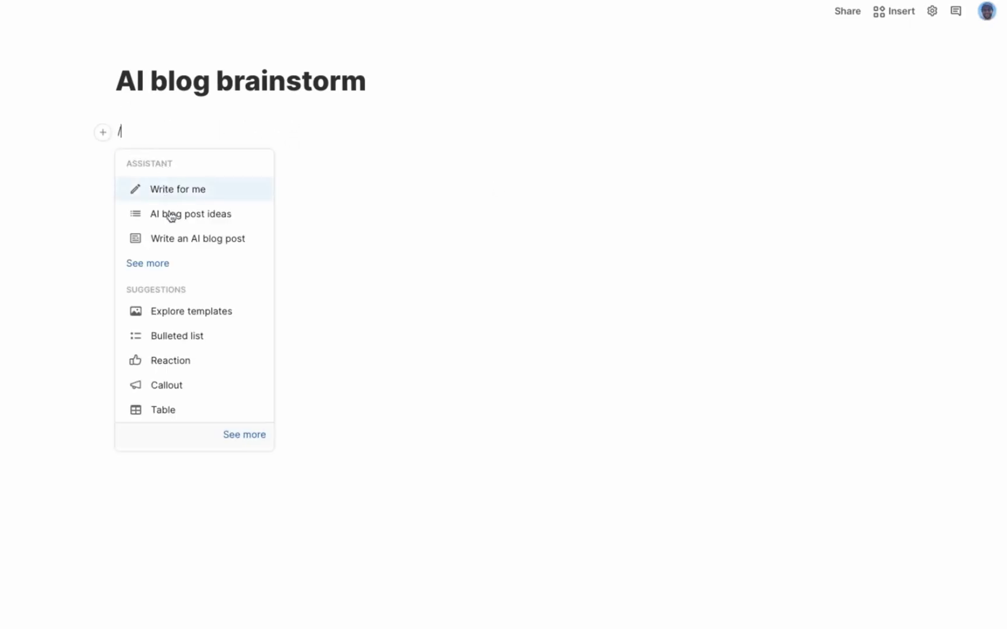
pyautogui.click(190, 214)
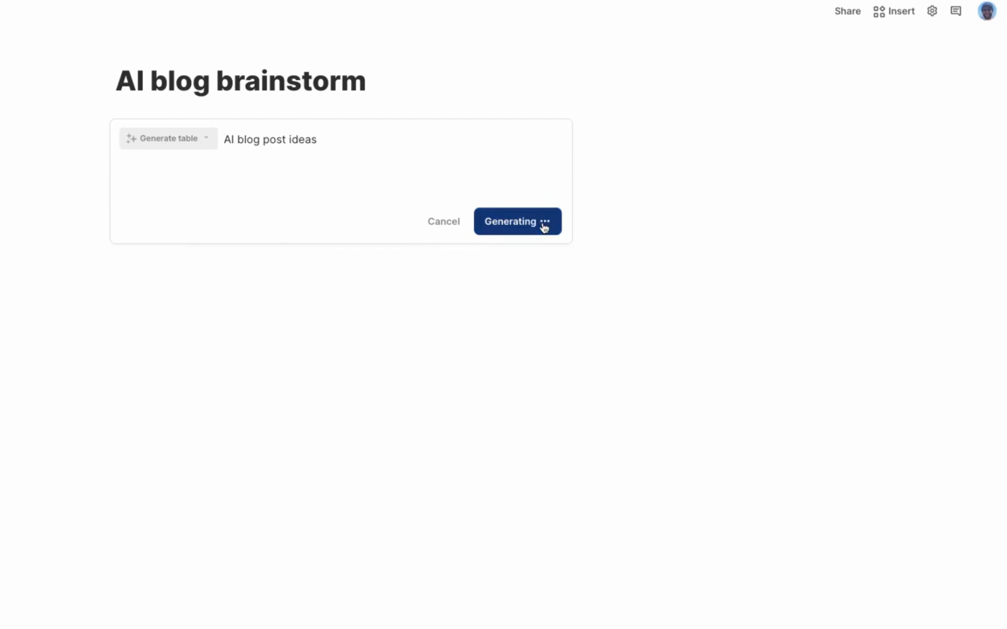
pyautogui.click(516, 220)
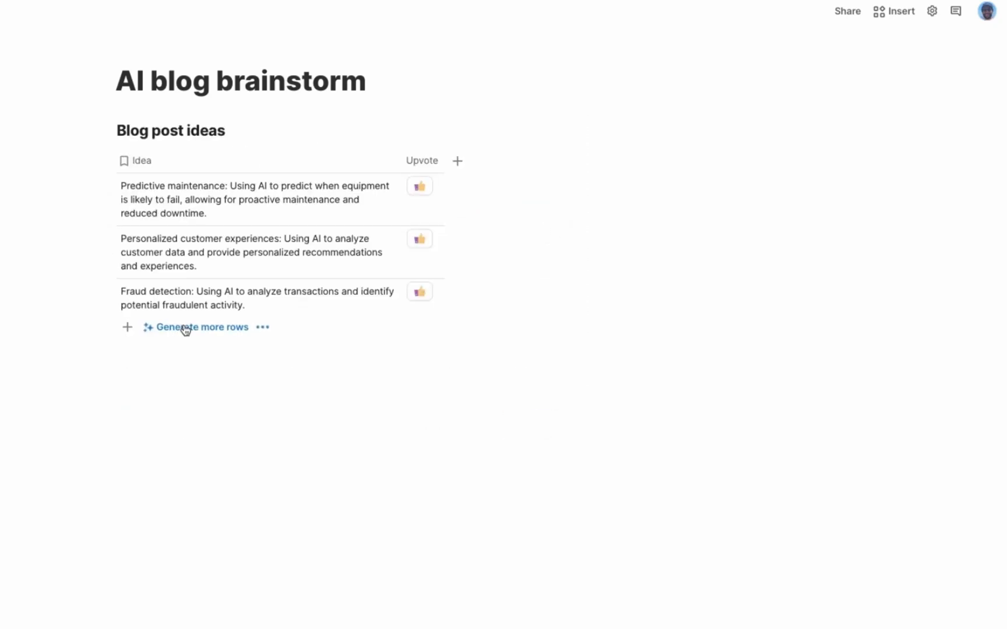
pyautogui.click(201, 327)
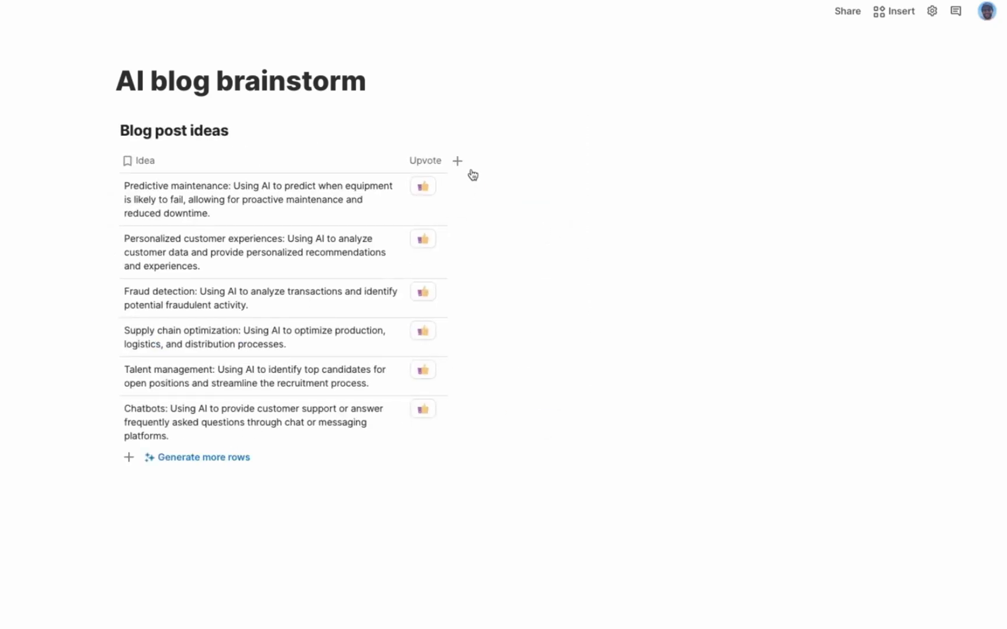
# - Add a Blog post column that writes a post per idea, shortened and kept
pyautogui.click(457, 161)
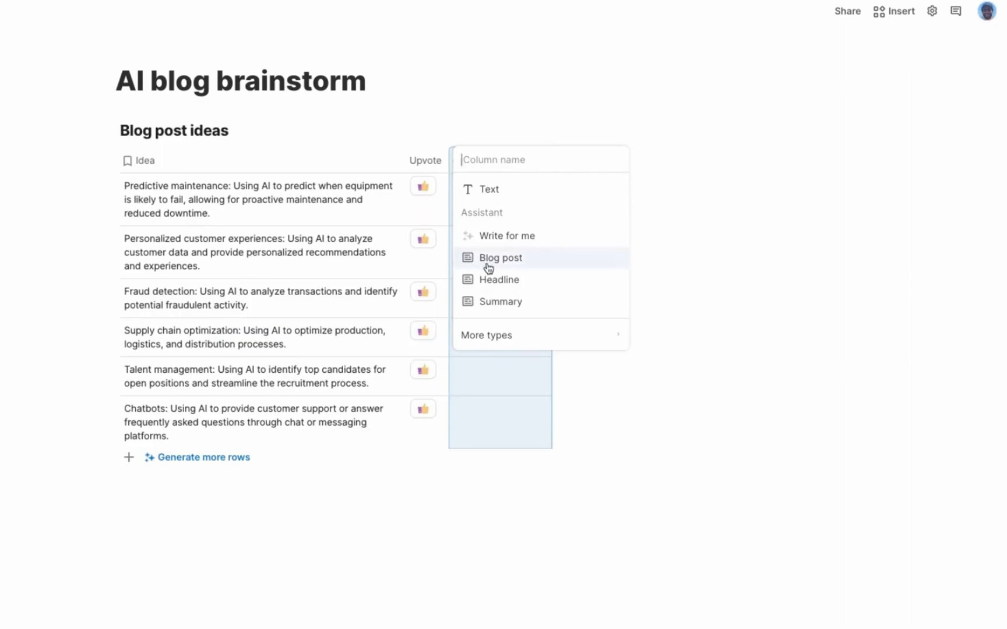
pyautogui.click(499, 257)
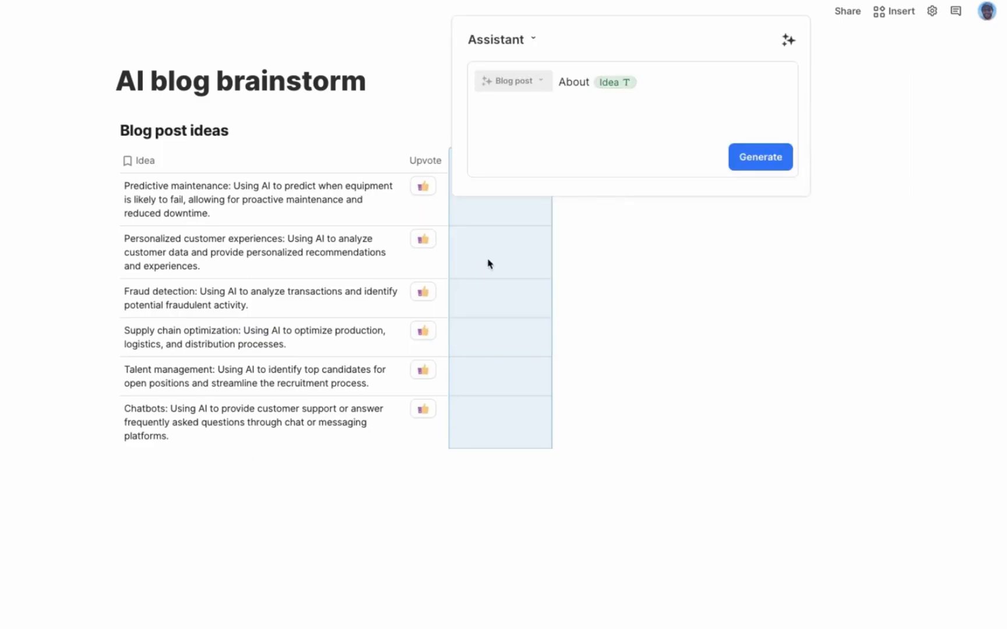
pyautogui.click(760, 156)
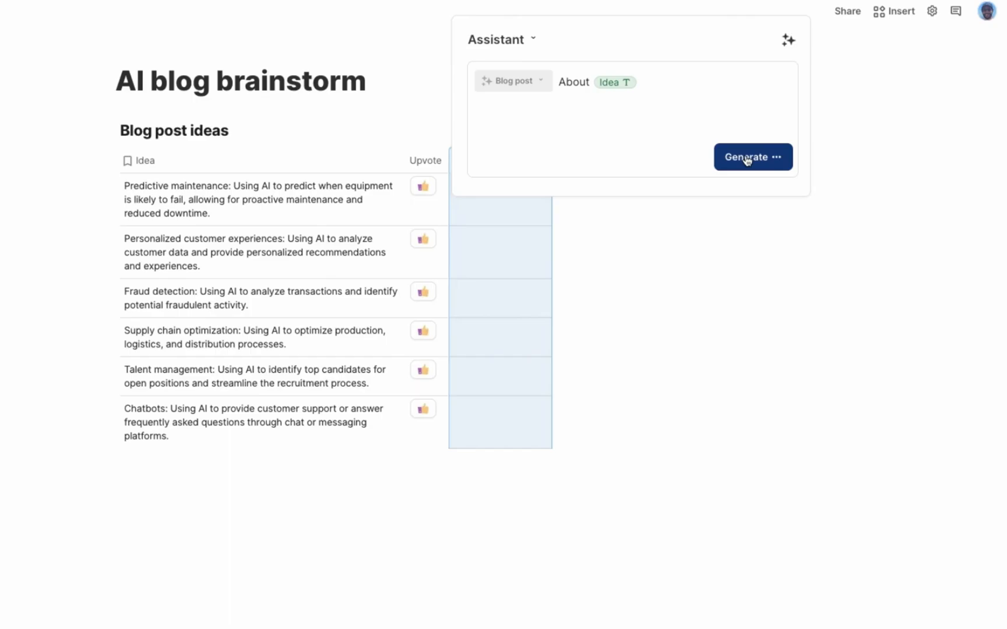
pyautogui.click(752, 157)
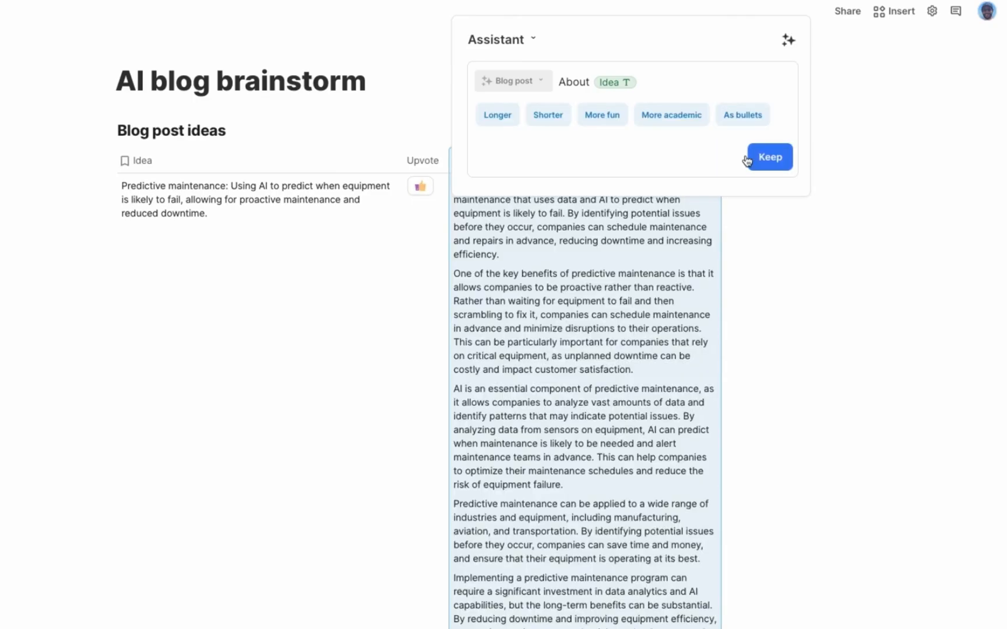
pyautogui.click(547, 114)
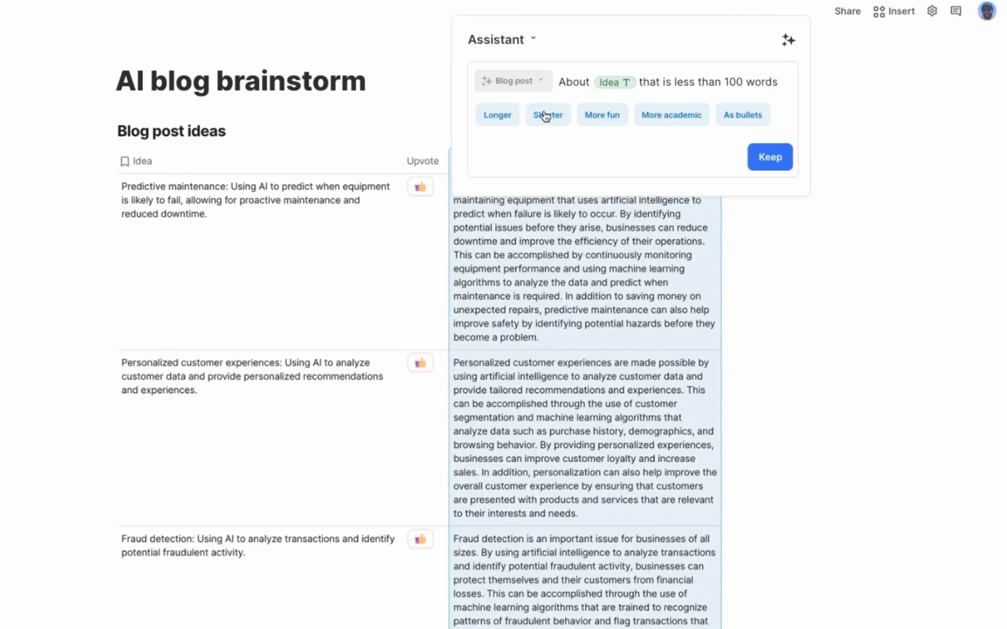
pyautogui.click(769, 157)
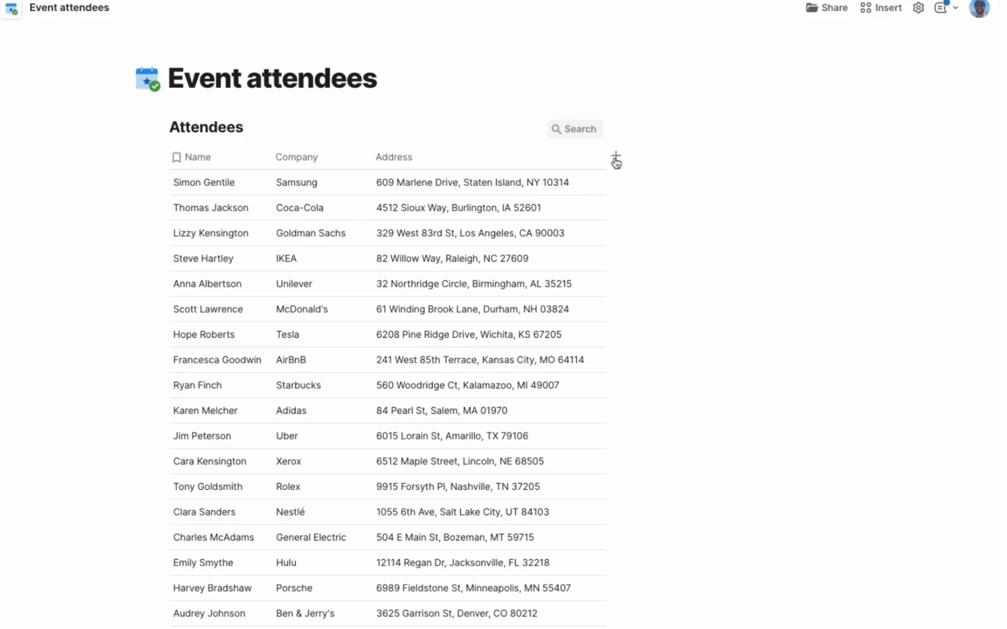
# - Add AI columns for City and State from Address, then start a job-title column from Name
pyautogui.click(615, 158)
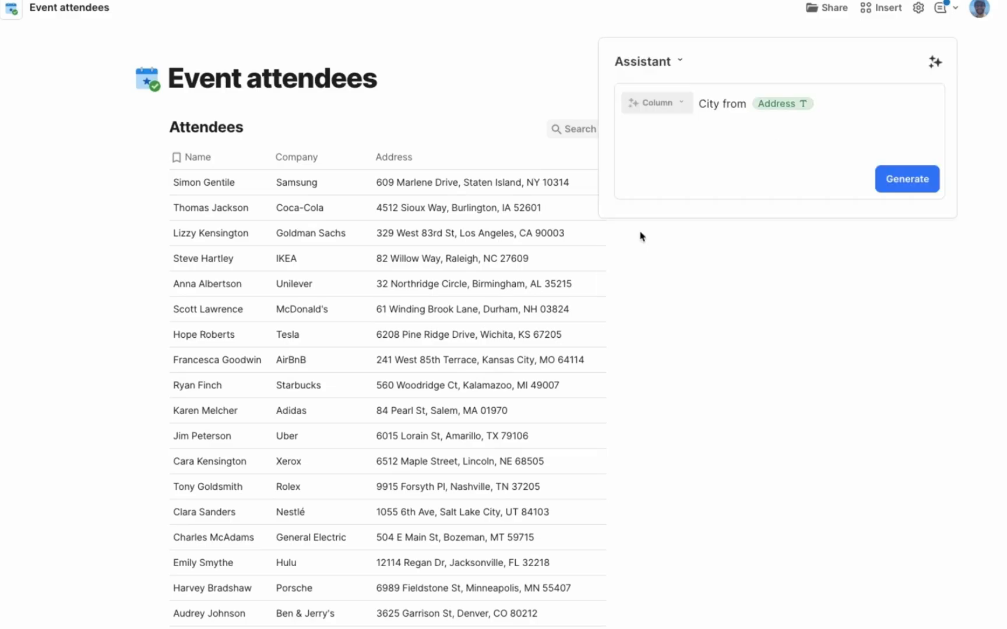
pyautogui.click(906, 178)
pyautogui.write('State')
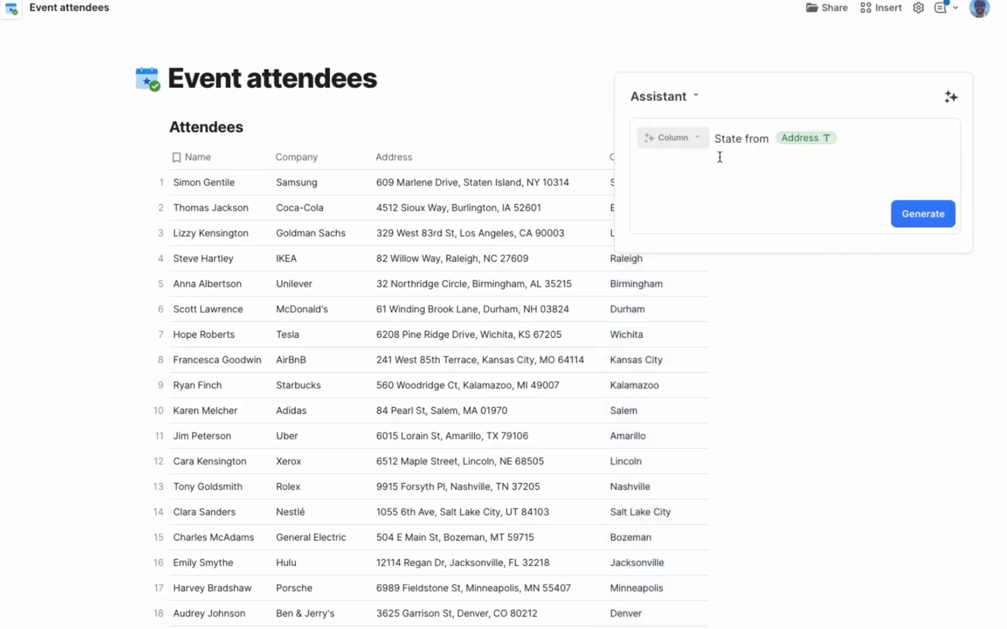
pyautogui.click(922, 213)
pyautogui.write('find the job title for Name')
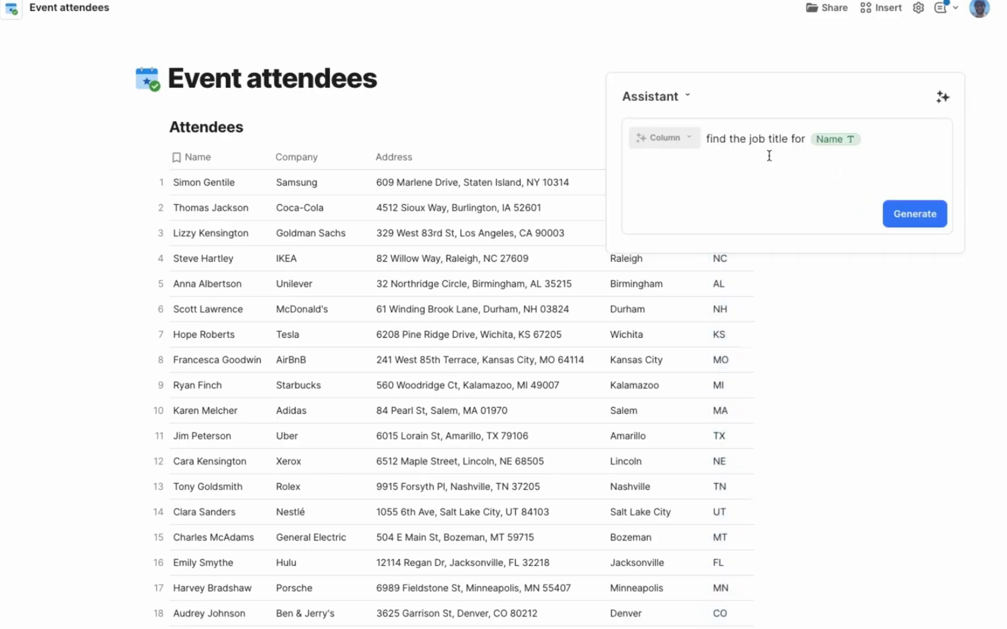
pyautogui.click(913, 213)
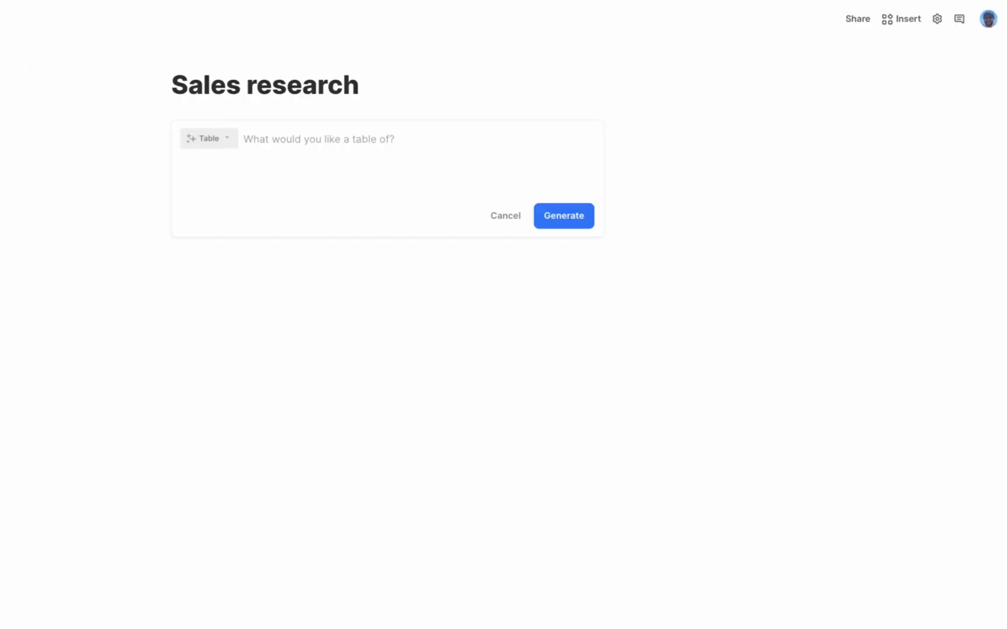
# - Generate a table of 'the top ten pharma companies' with revenue and keep it
pyautogui.write('the top ten')
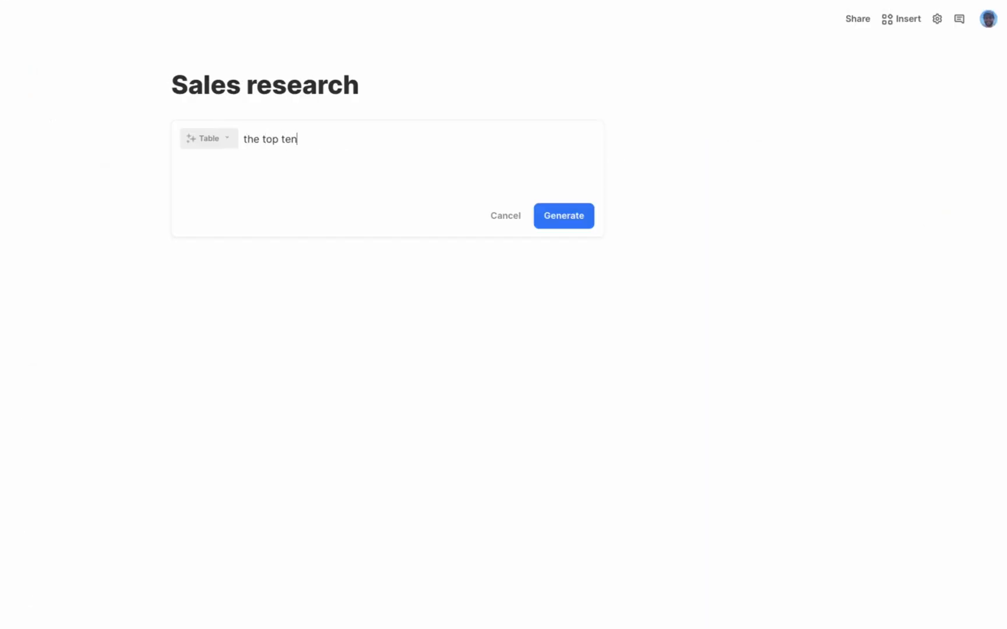
pyautogui.write('pharma companies')
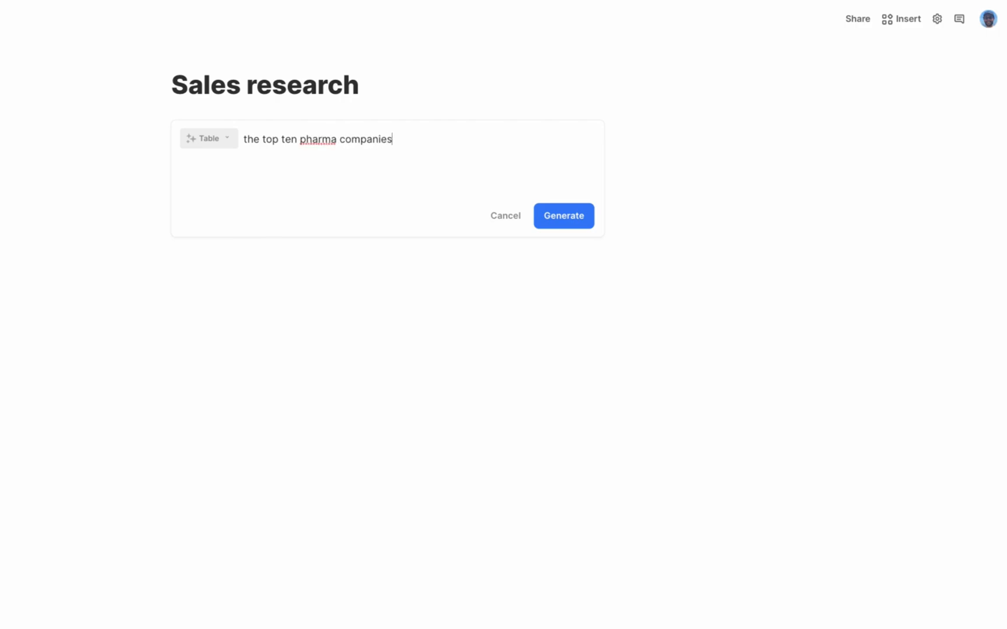
pyautogui.click(563, 215)
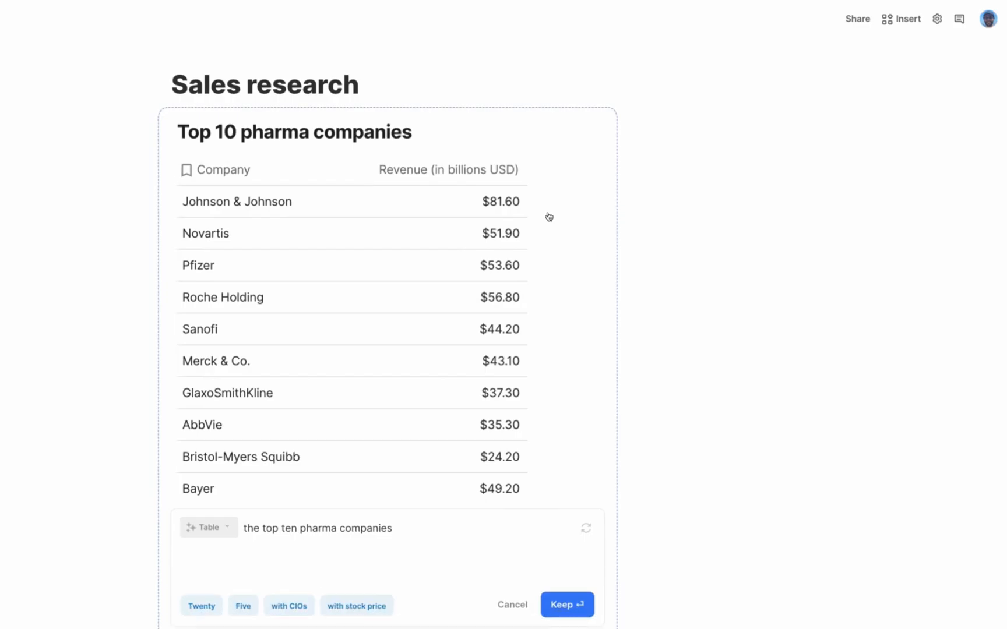
pyautogui.click(288, 606)
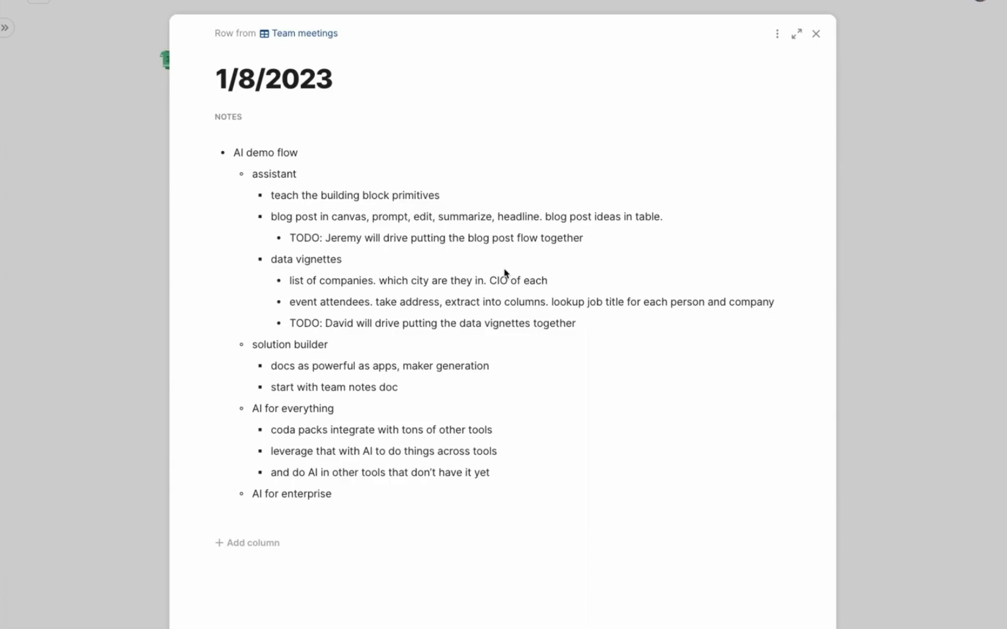
pyautogui.moveTo(531, 264)
pyautogui.write('Action items from Notes')
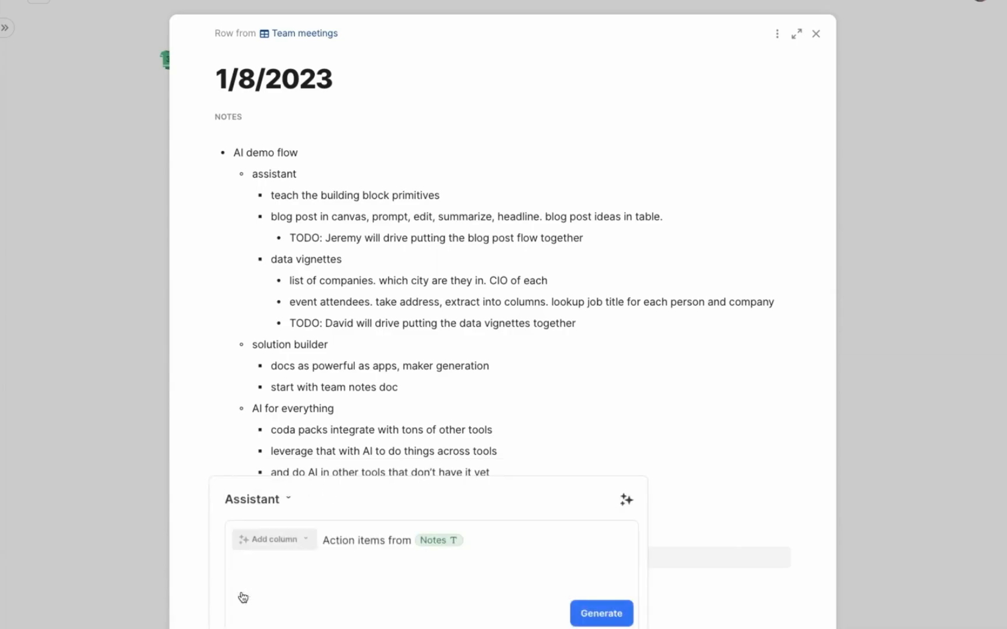
# - Generate action items from the notes and add enterprise bullets on protecting privacy and your vendor
pyautogui.click(600, 613)
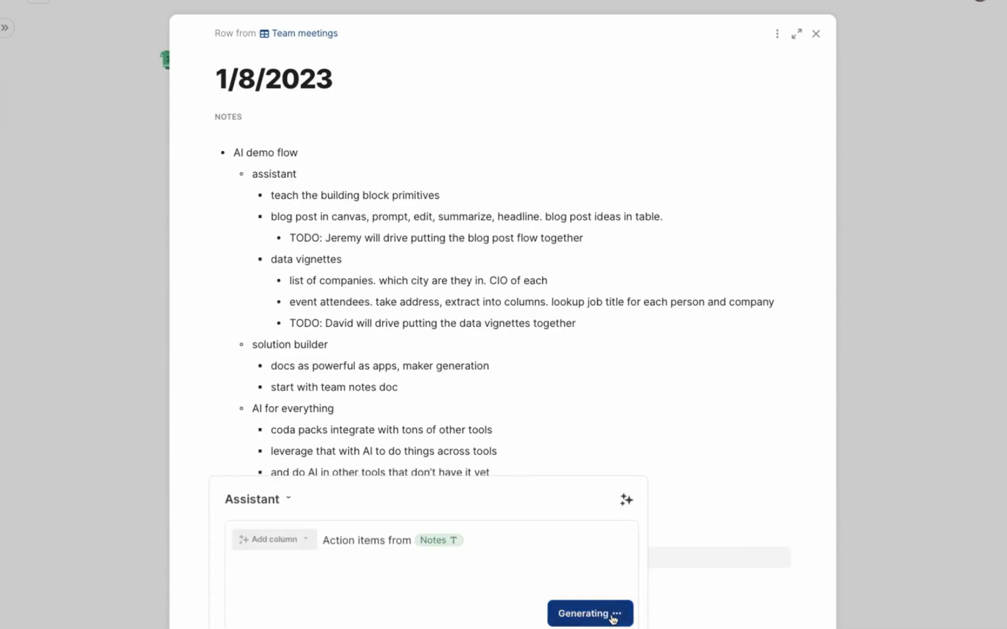
pyautogui.click(589, 613)
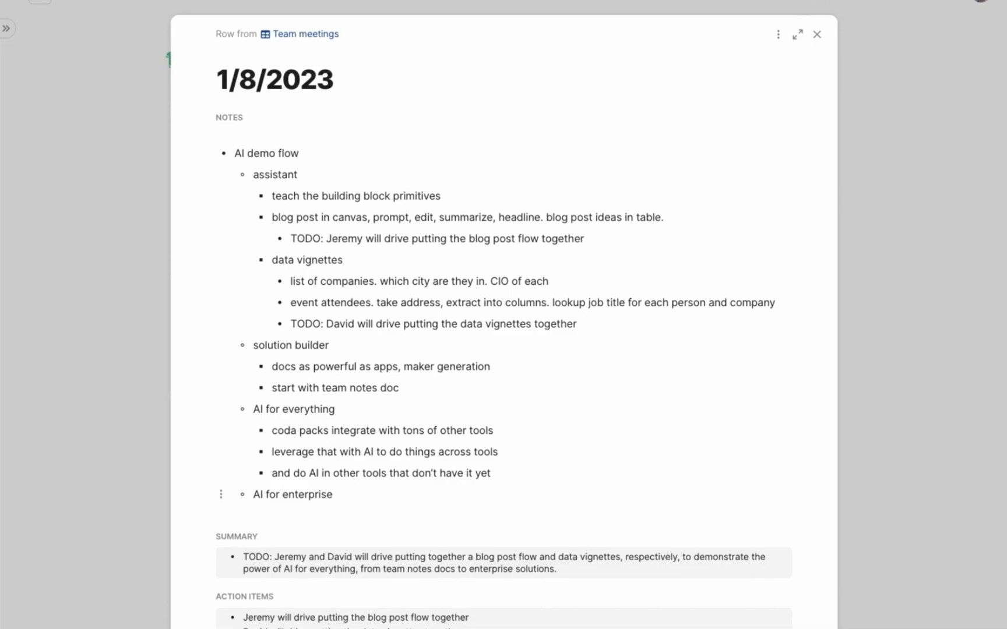
pyautogui.write('protpe')
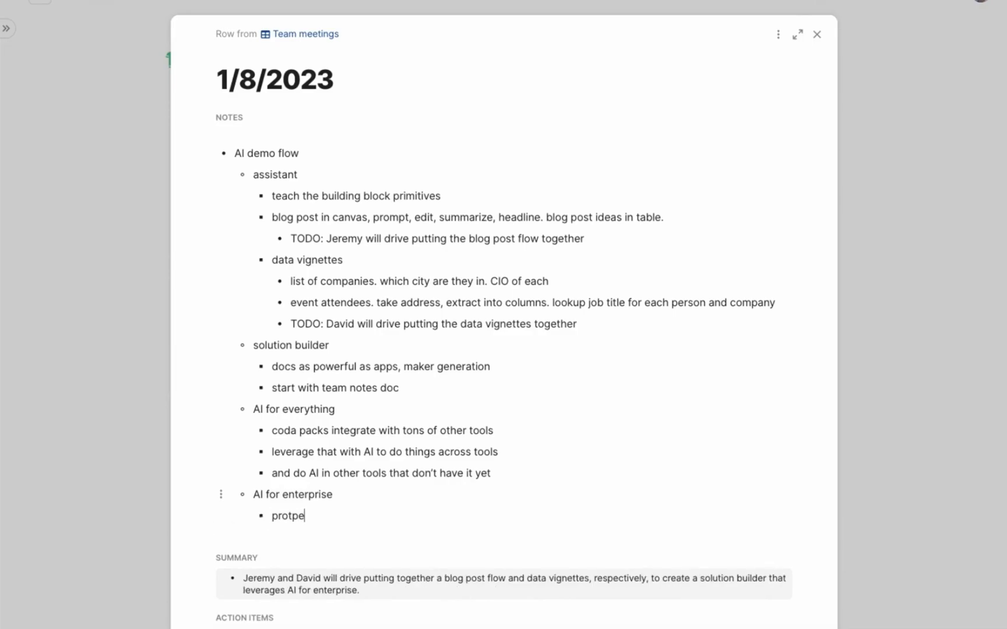
pyautogui.write('protect privacy')
pyautogui.write('bring')
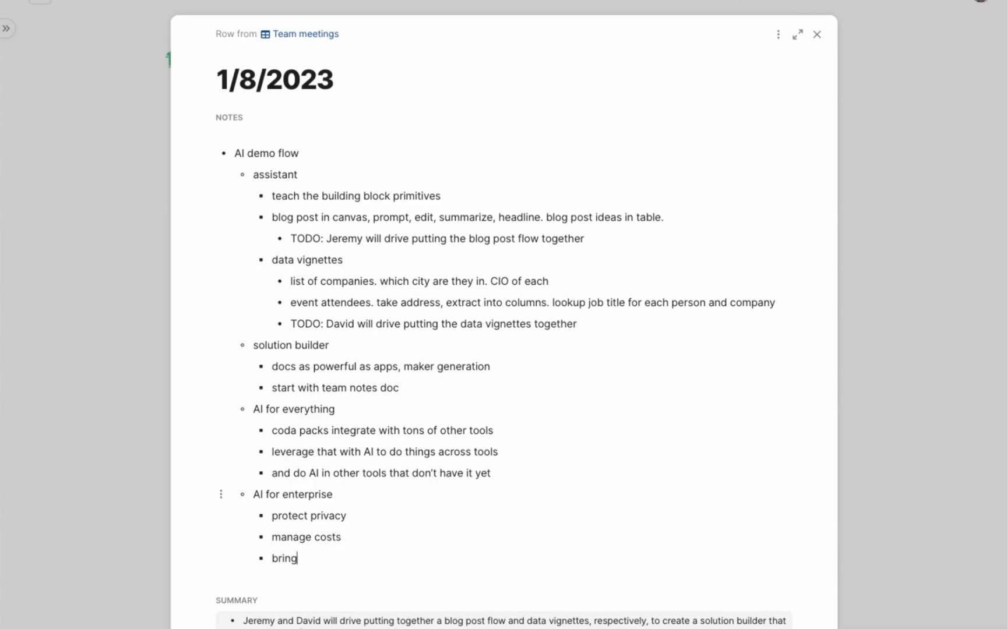
pyautogui.write('your vendor')
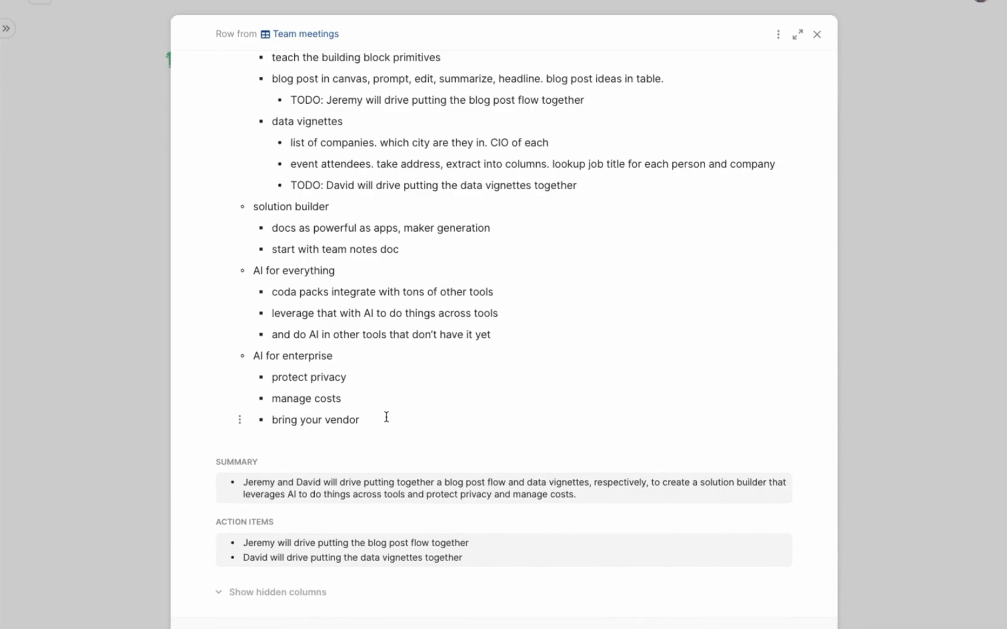
pyautogui.click(817, 33)
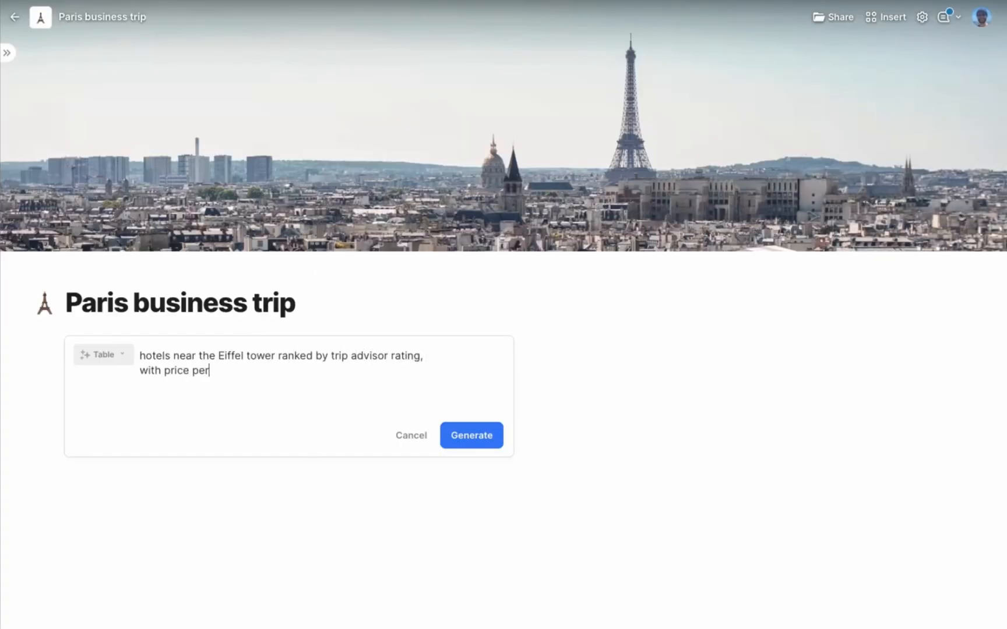
# - Generate tables of hotels near the Eiffel tower, top tourist destinations for Saturday, and best restaurants
pyautogui.click(471, 434)
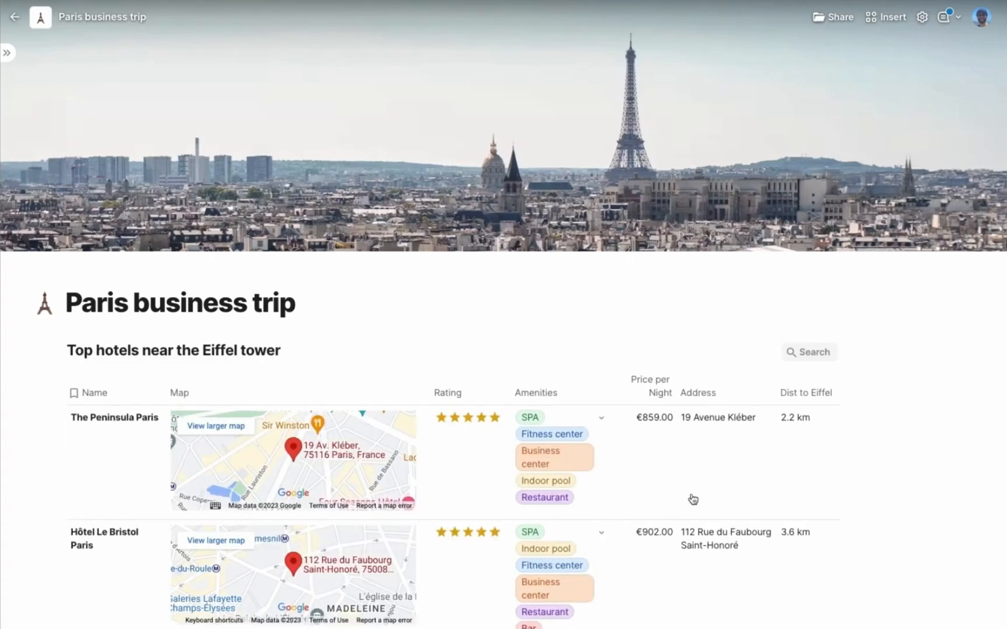
pyautogui.scroll(-3)
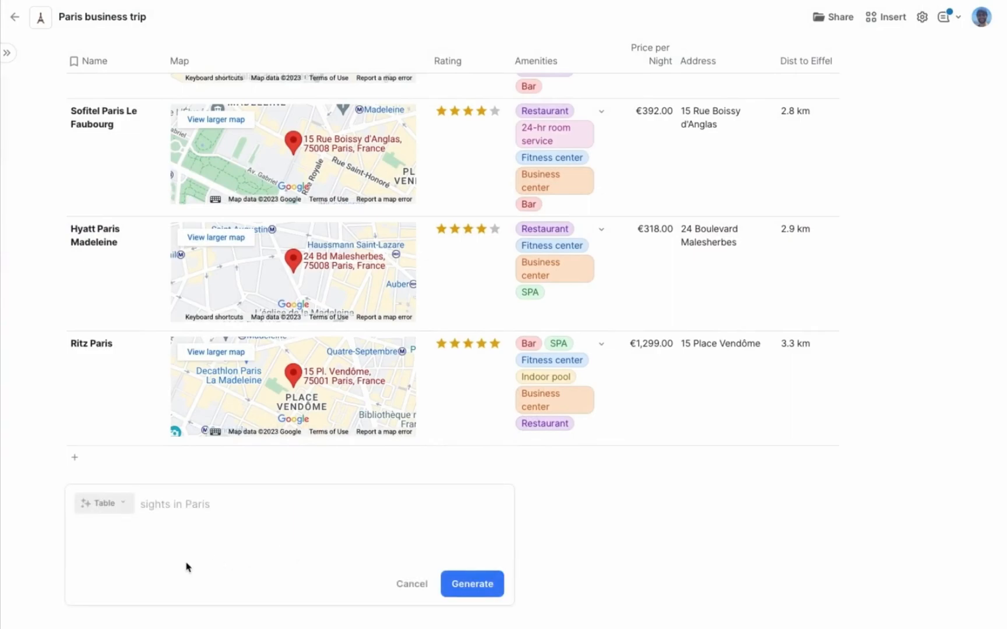
pyautogui.write('the top touris')
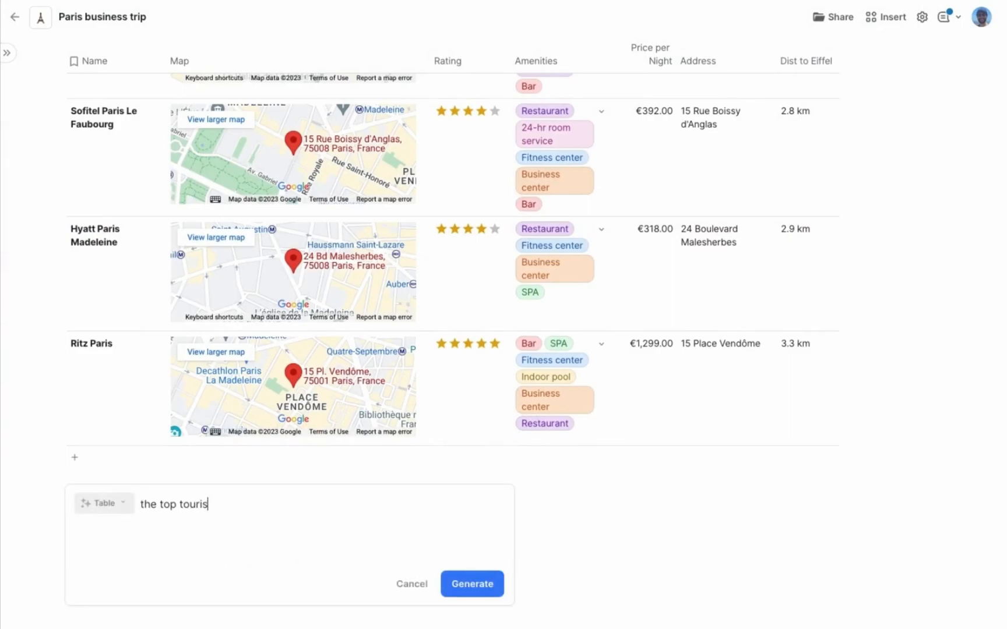
pyautogui.write('t destinations to see on Saturda')
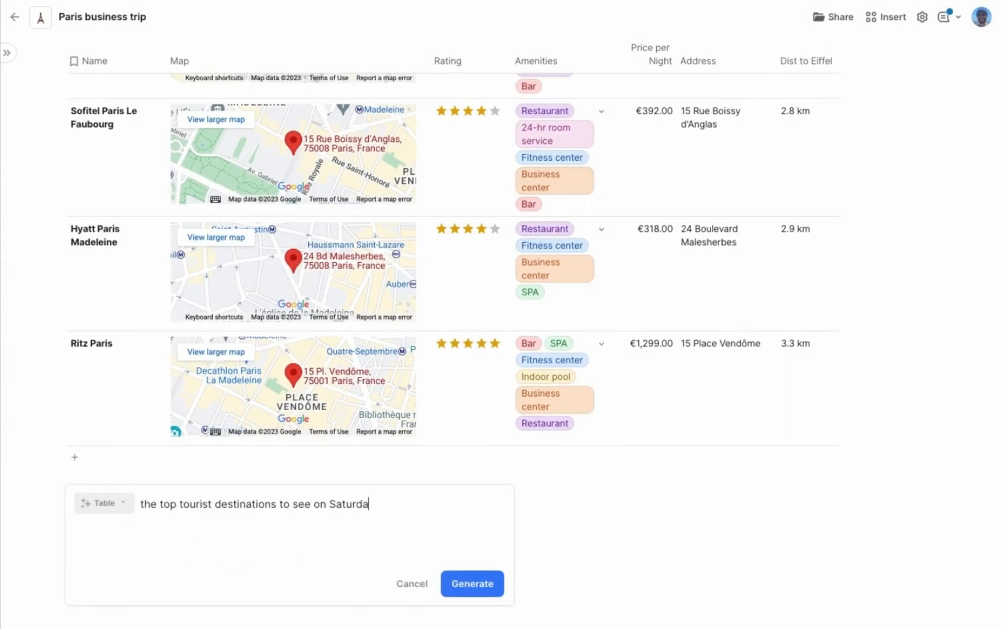
pyautogui.click(472, 584)
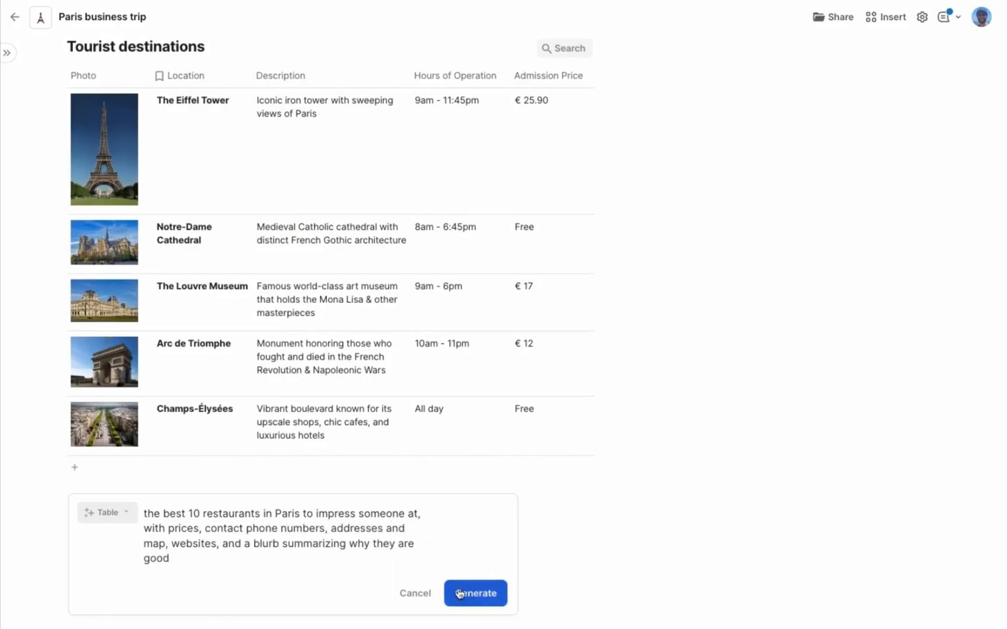
pyautogui.click(476, 592)
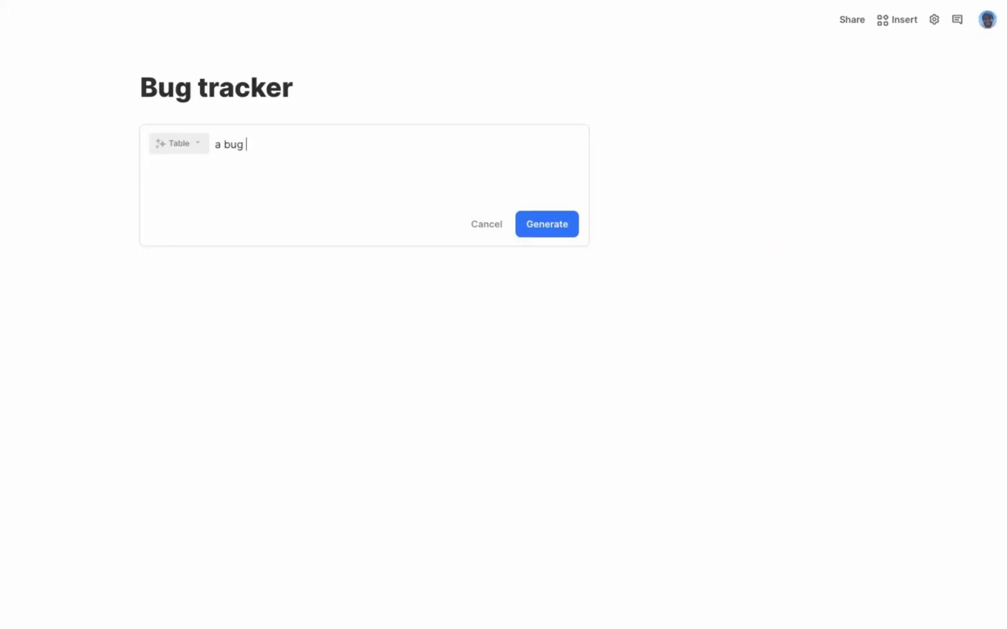
# - Generate 'a bug tracker like Jira, filled with example data'
pyautogui.write('tracker like Jira, fil')
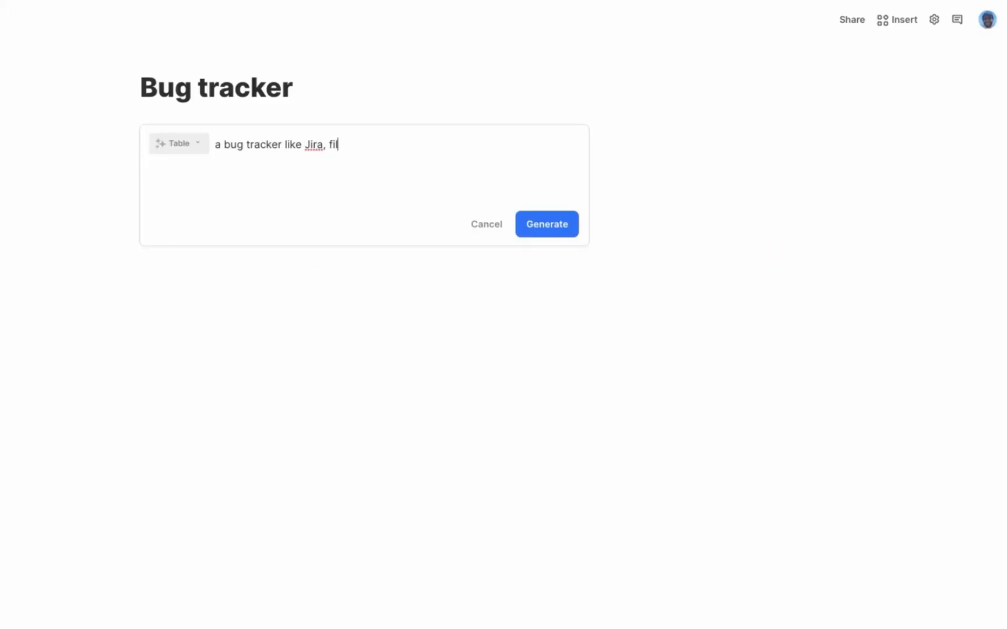
pyautogui.write('led with example data')
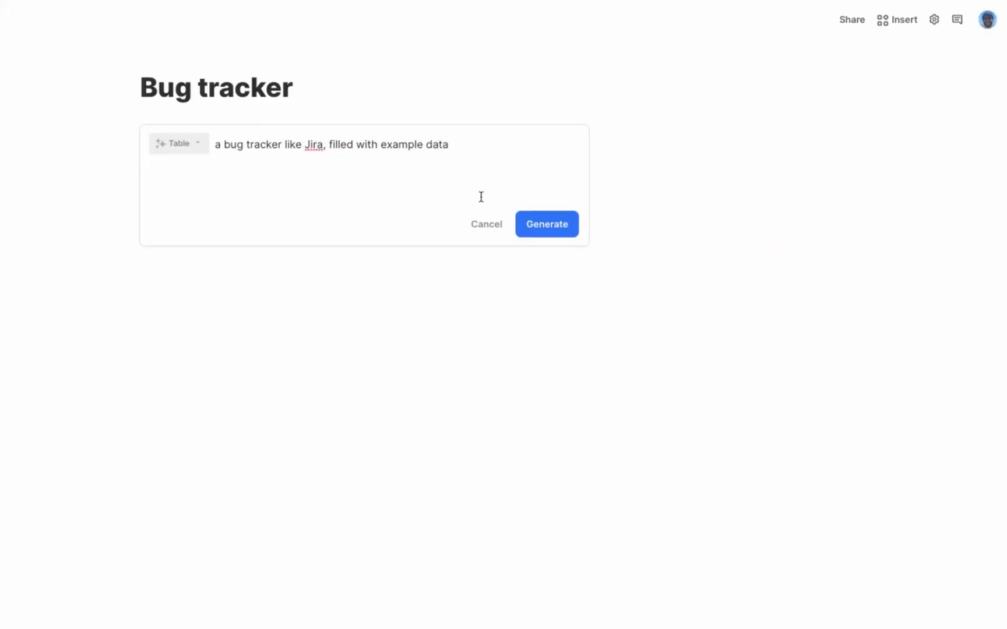
pyautogui.click(546, 225)
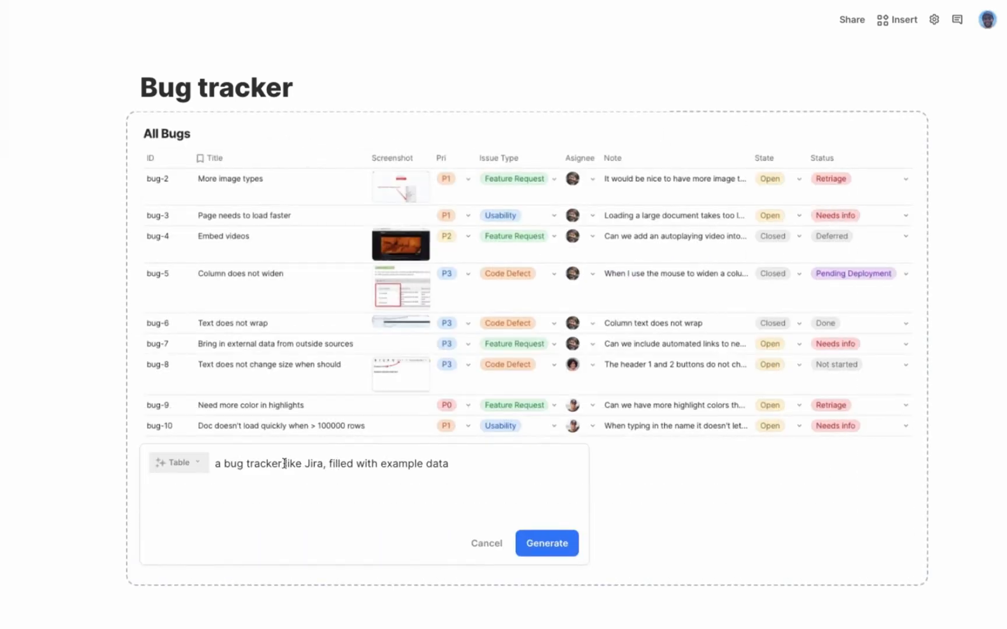
# - Generate 'a bug tracker with voting sliders for priority'
pyautogui.write('a bug tracker with v')
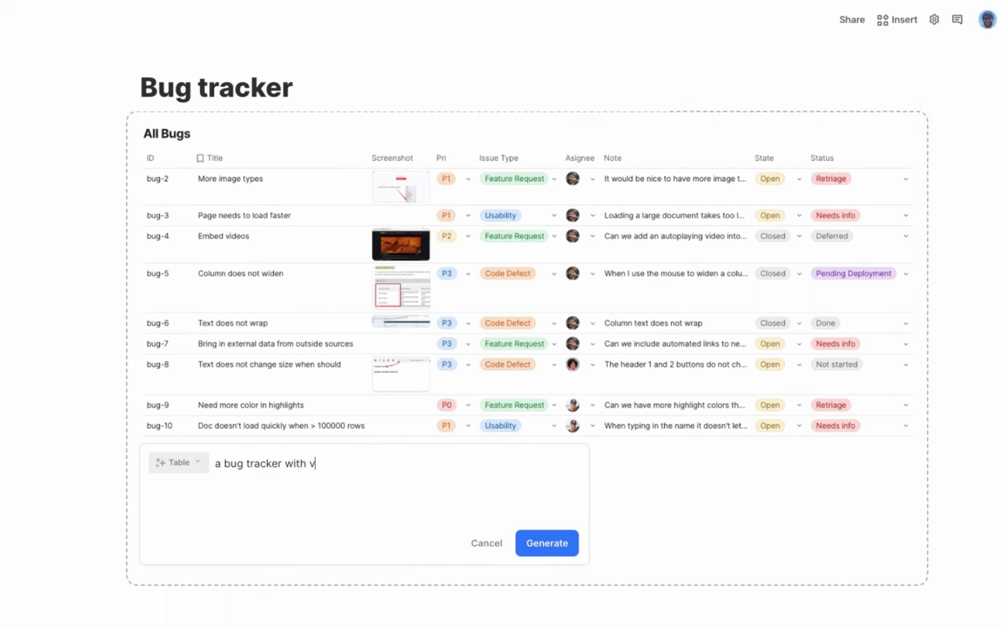
pyautogui.write('oting sliders for priorit')
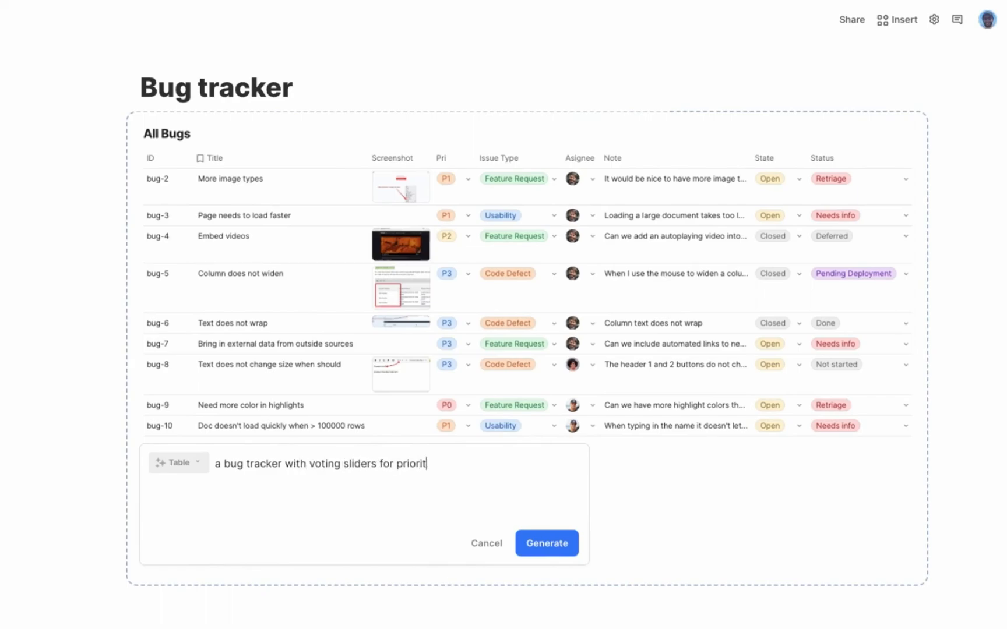
pyautogui.click(547, 543)
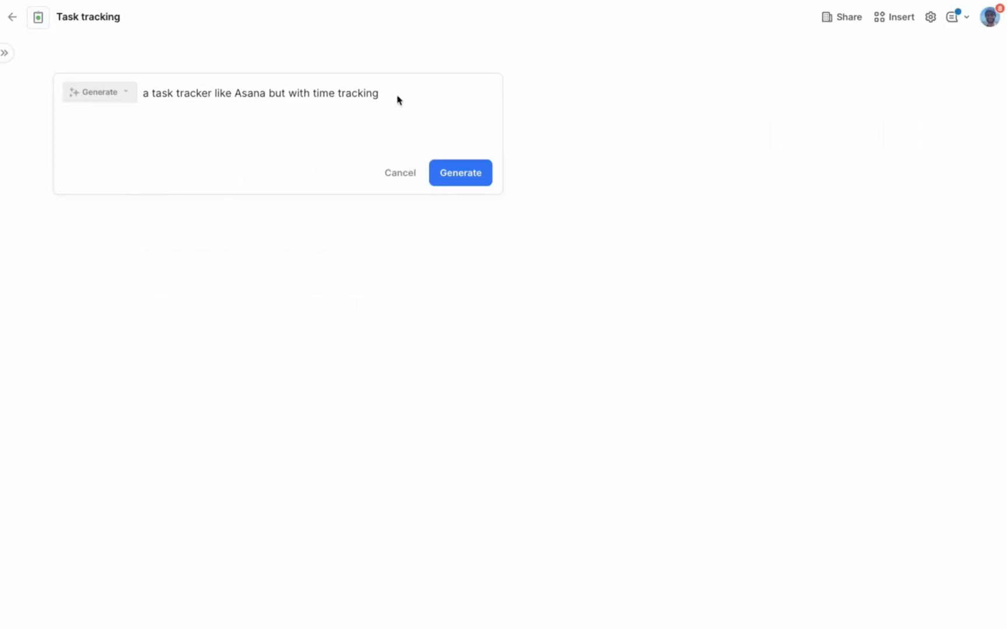
# - Generate the task tracker and start the Ad copy timer, then generate the OKR tracker and view Product OKRs
pyautogui.click(459, 172)
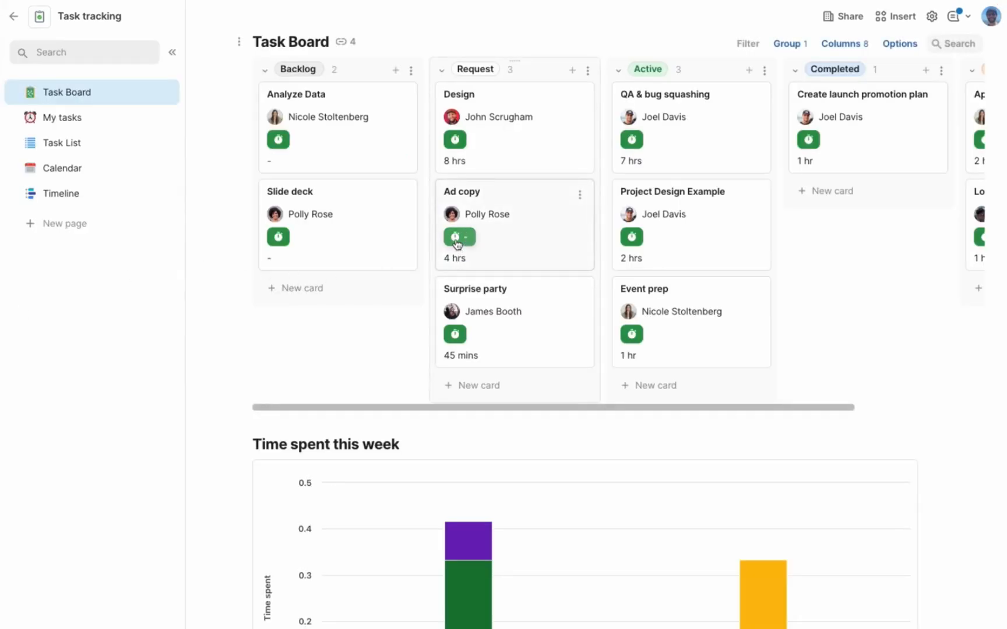
pyautogui.click(454, 237)
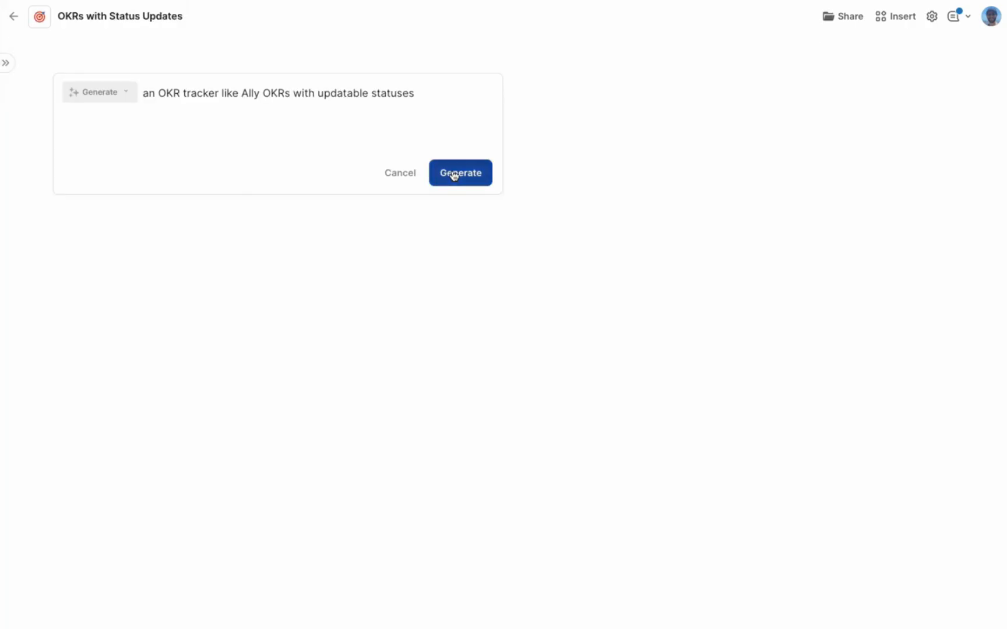
pyautogui.click(460, 173)
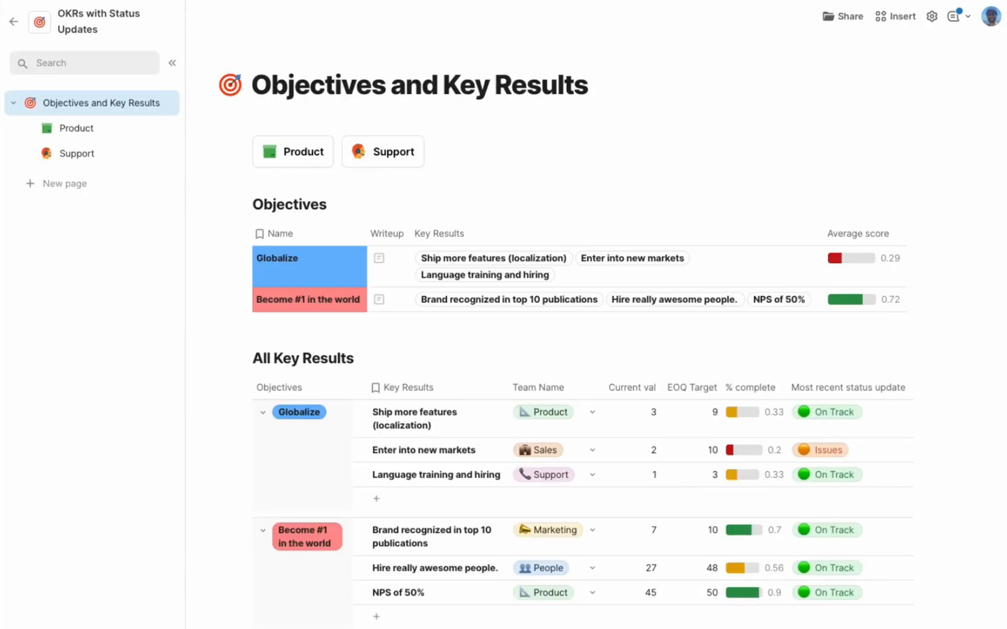
pyautogui.scroll(-3)
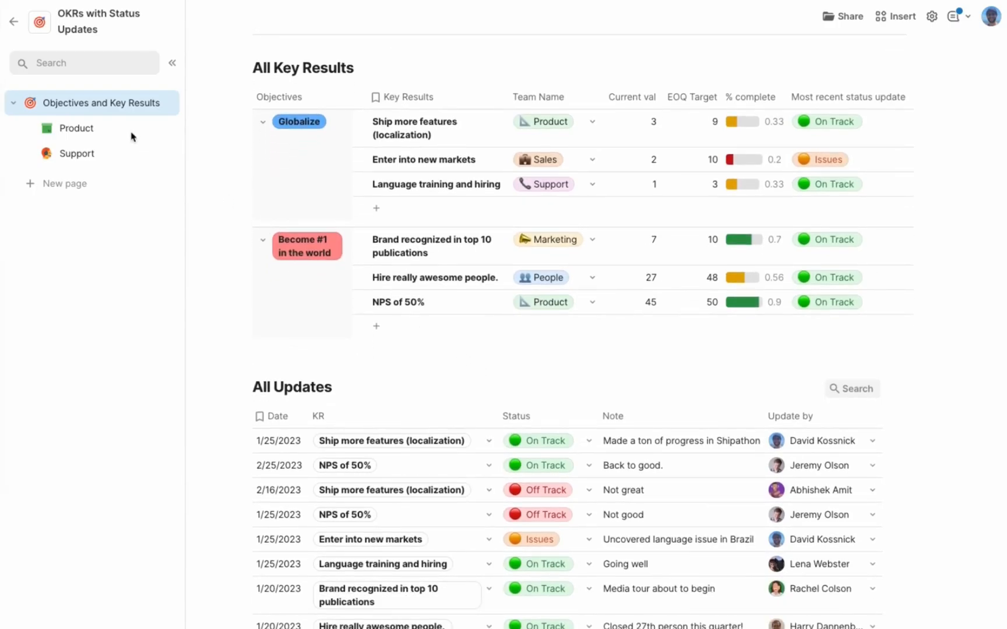
pyautogui.click(76, 128)
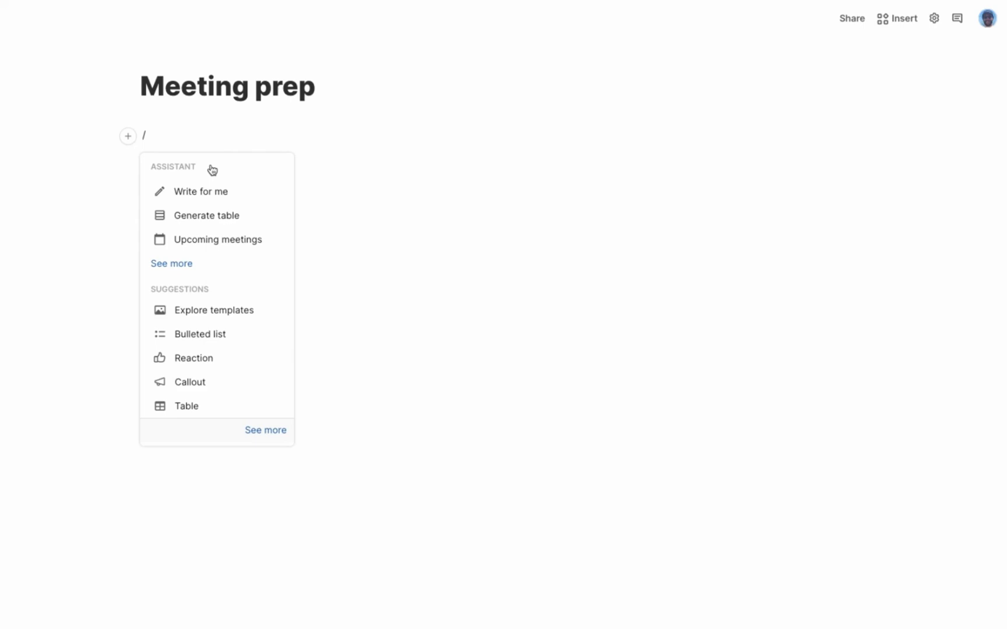
pyautogui.moveTo(201, 215)
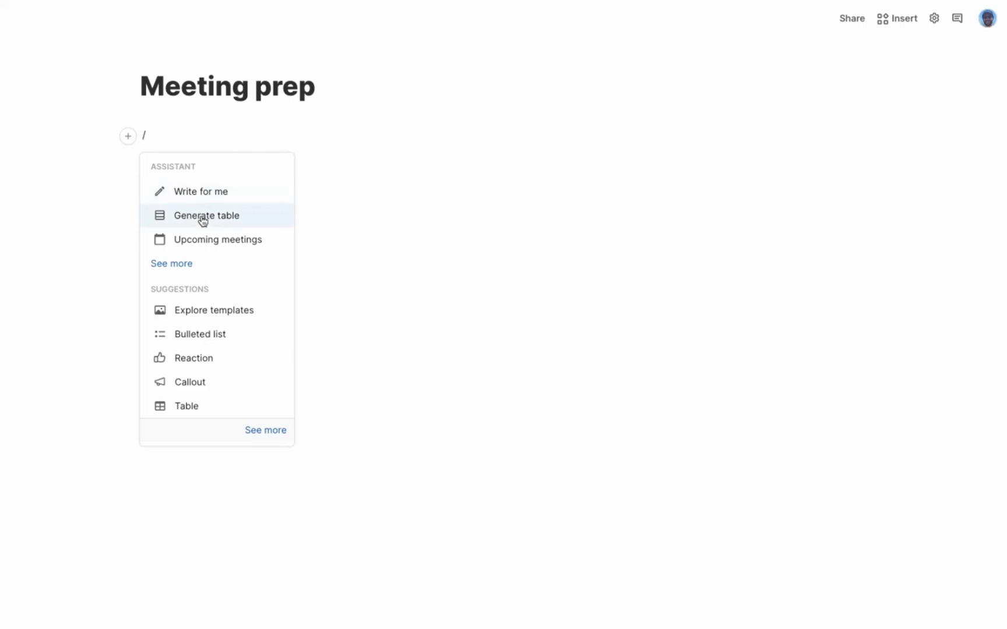
# - Generate a table of 'all my accounts in salesforce' and keep it
pyautogui.click(206, 215)
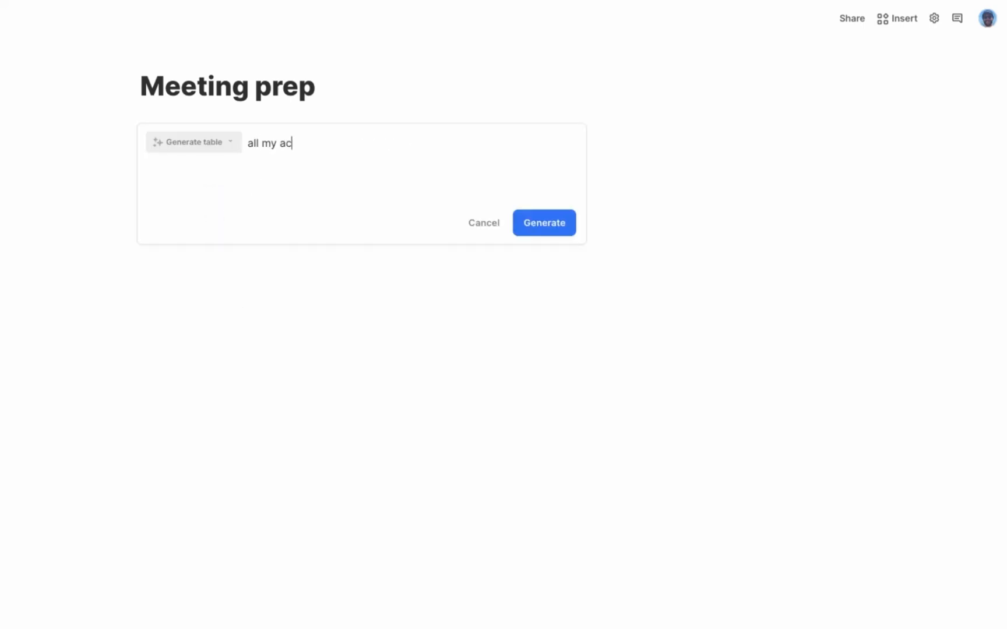
pyautogui.write('counts in salesforce')
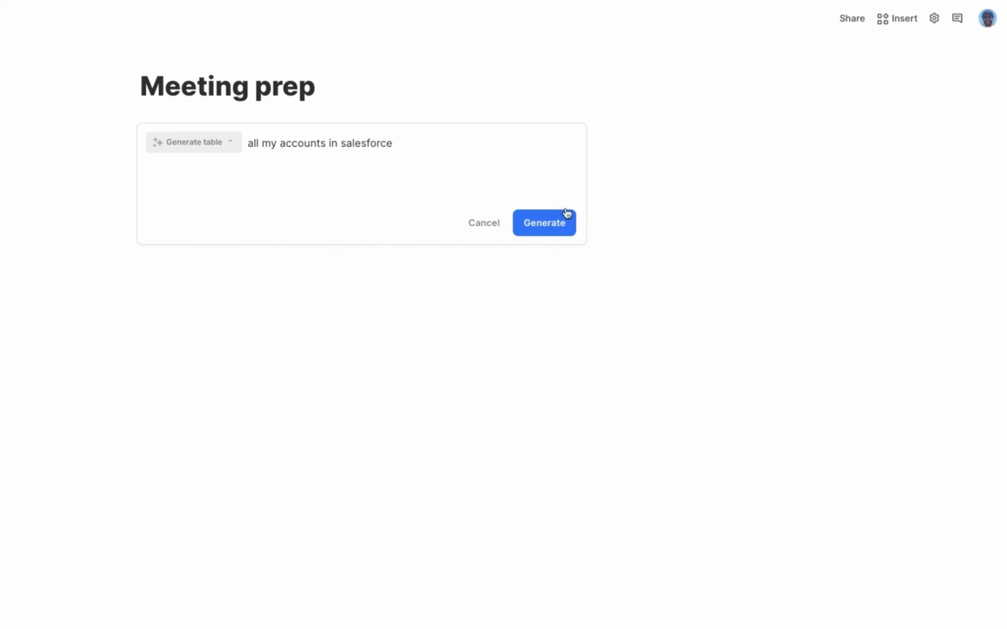
pyautogui.click(543, 222)
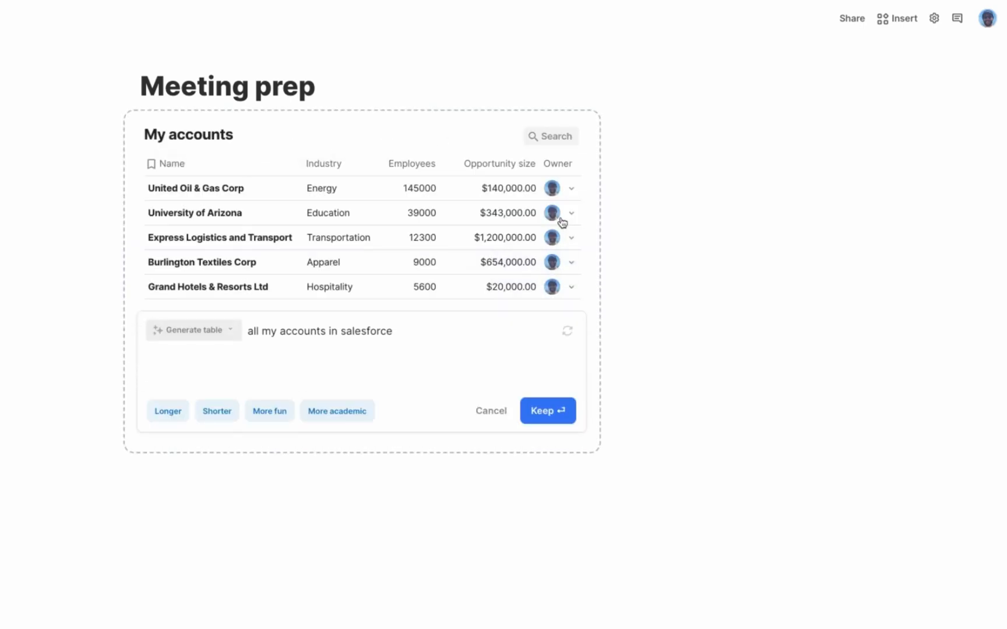
pyautogui.click(546, 410)
pyautogui.write('My upcoming goo')
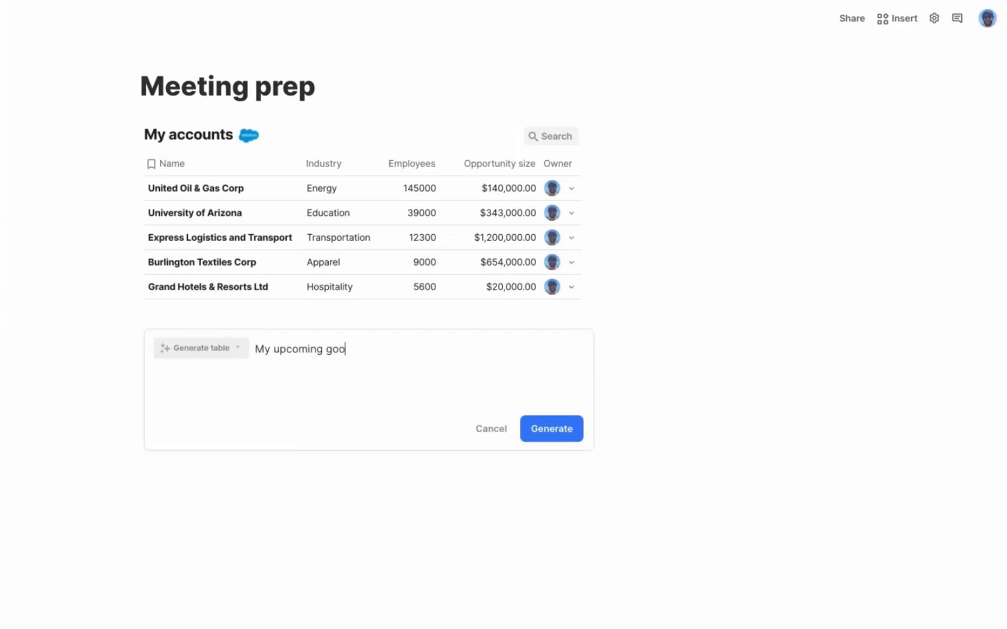
# - Generate upcoming Google Calendar meetings with my accounts and open the United Oil & Gas RFP review row
pyautogui.write('gle calendar meetings with any of my accounts')
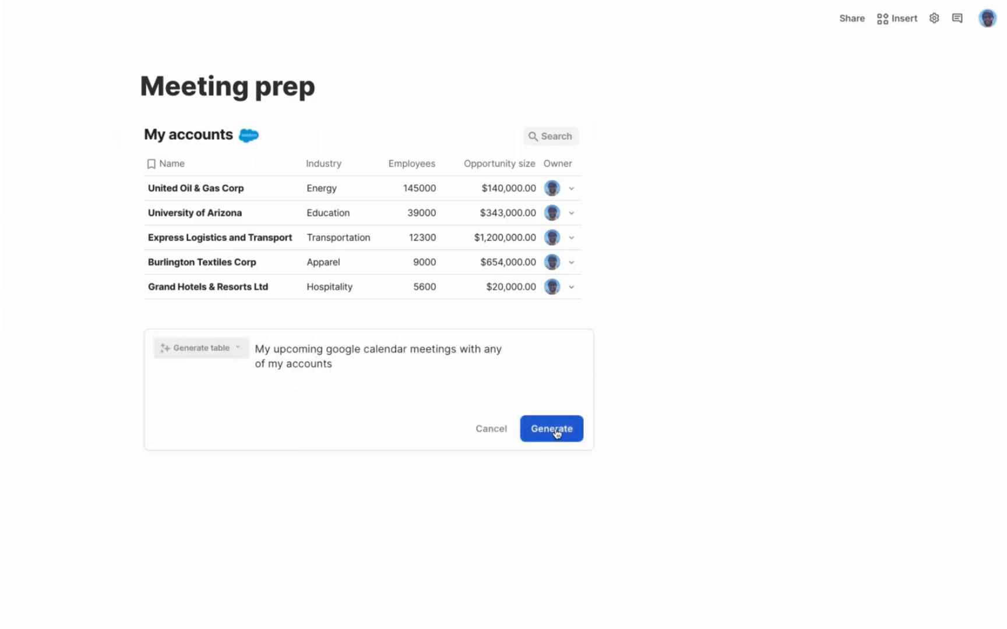
pyautogui.click(551, 428)
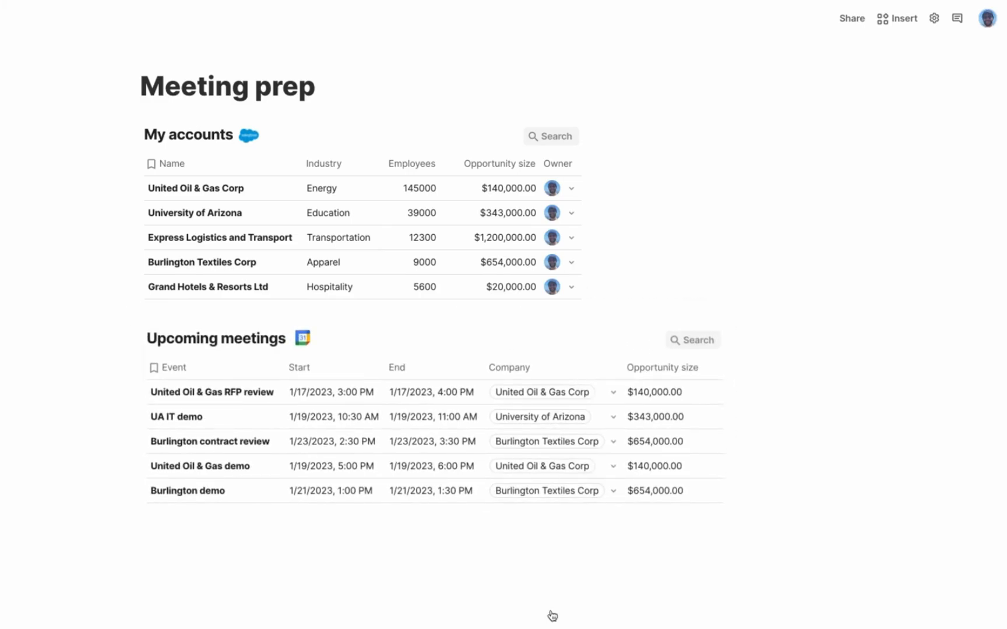
pyautogui.click(213, 392)
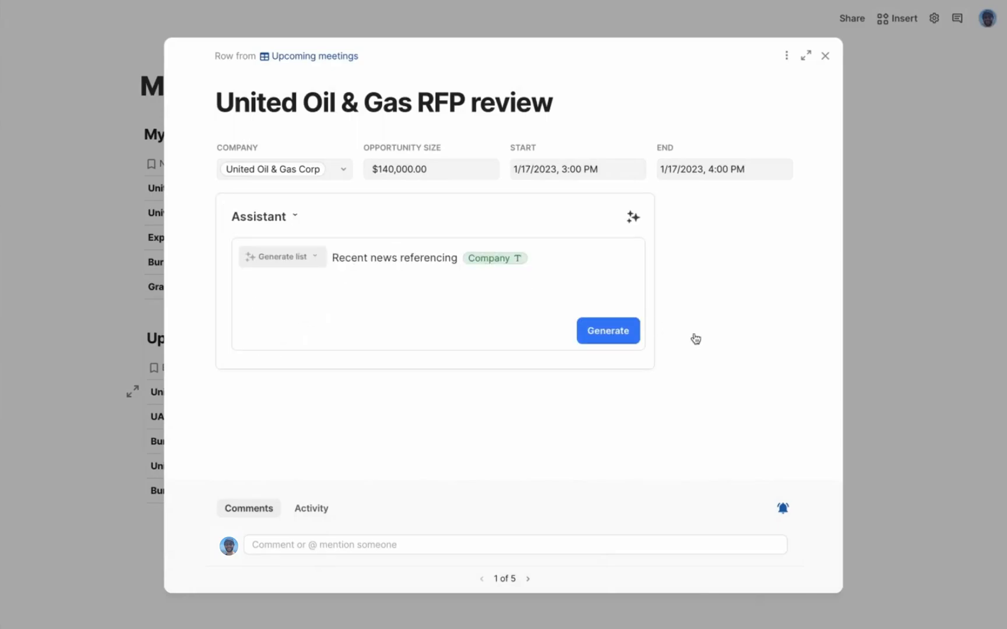
# - Generate recent company news and a 'Summarize Zoom calls with company' table field
pyautogui.click(606, 330)
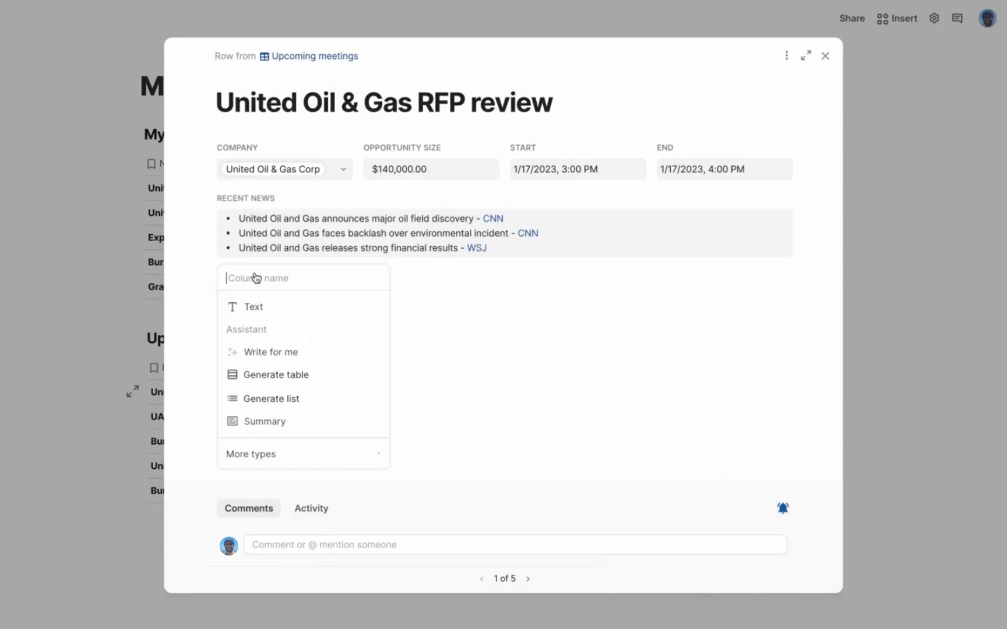
pyautogui.click(275, 374)
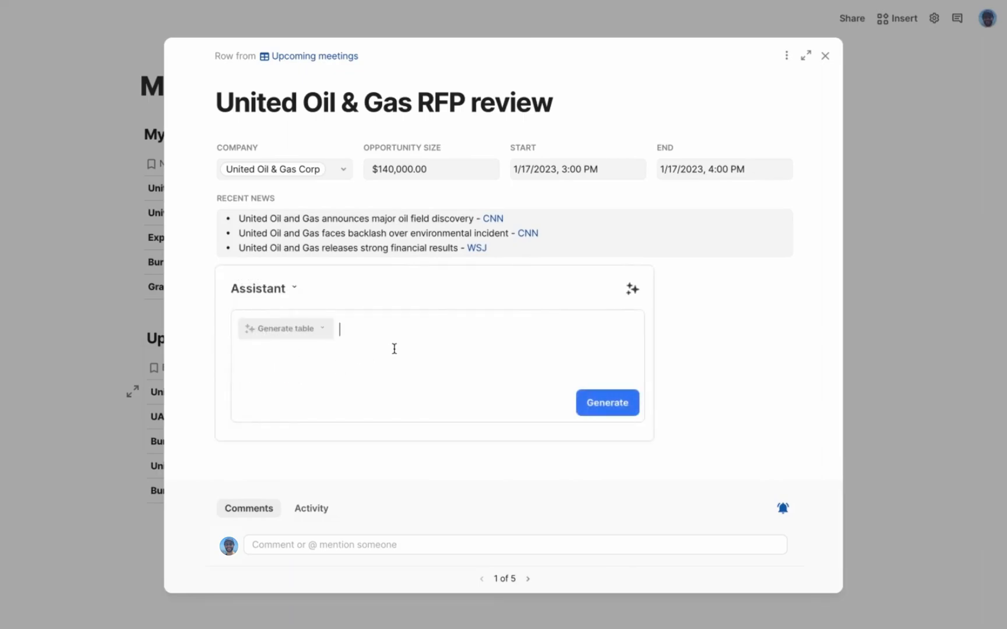
pyautogui.write('Summarize Zoom calls with company')
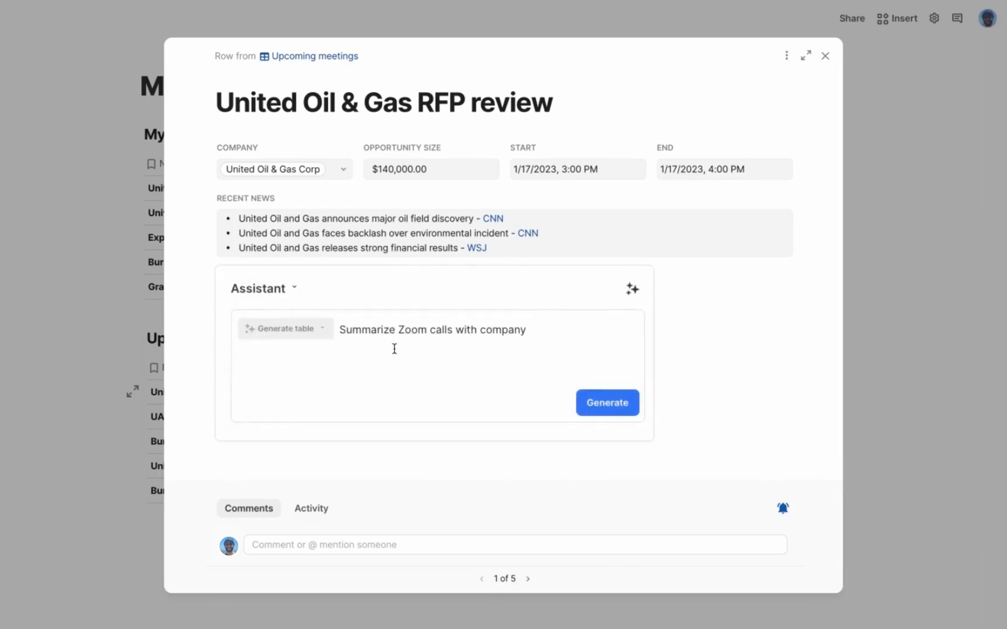
pyautogui.click(605, 403)
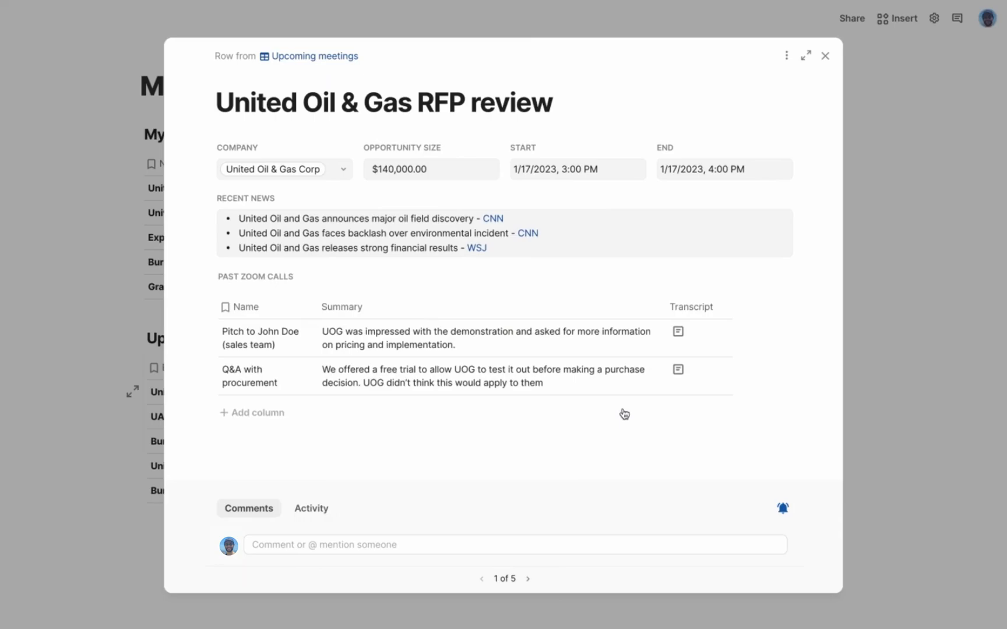
# - Add an AI-written exec summary of relevant details for the next meeting from past Zoom calls
pyautogui.click(252, 412)
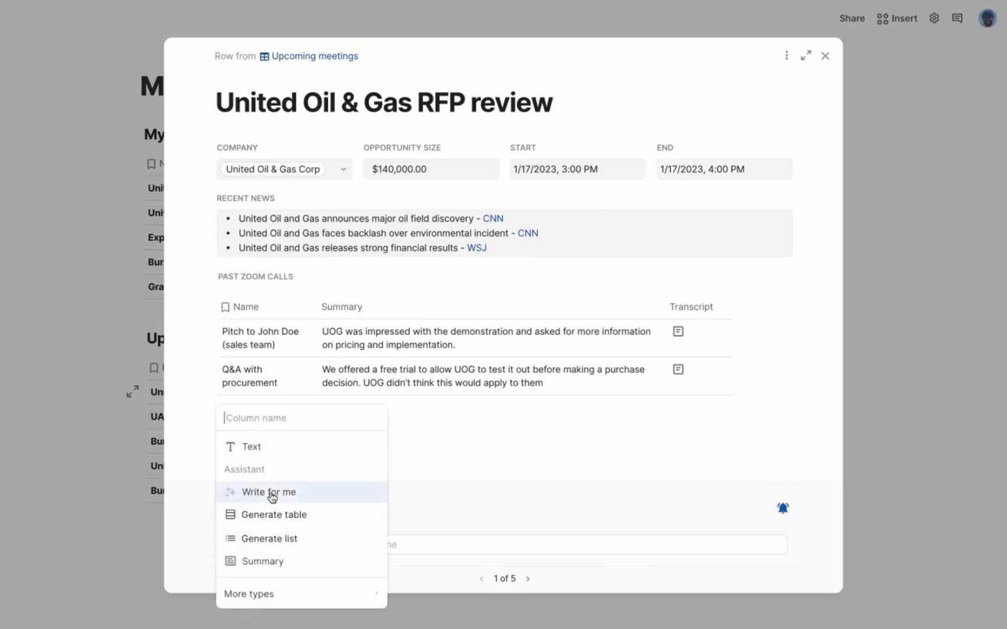
pyautogui.click(269, 492)
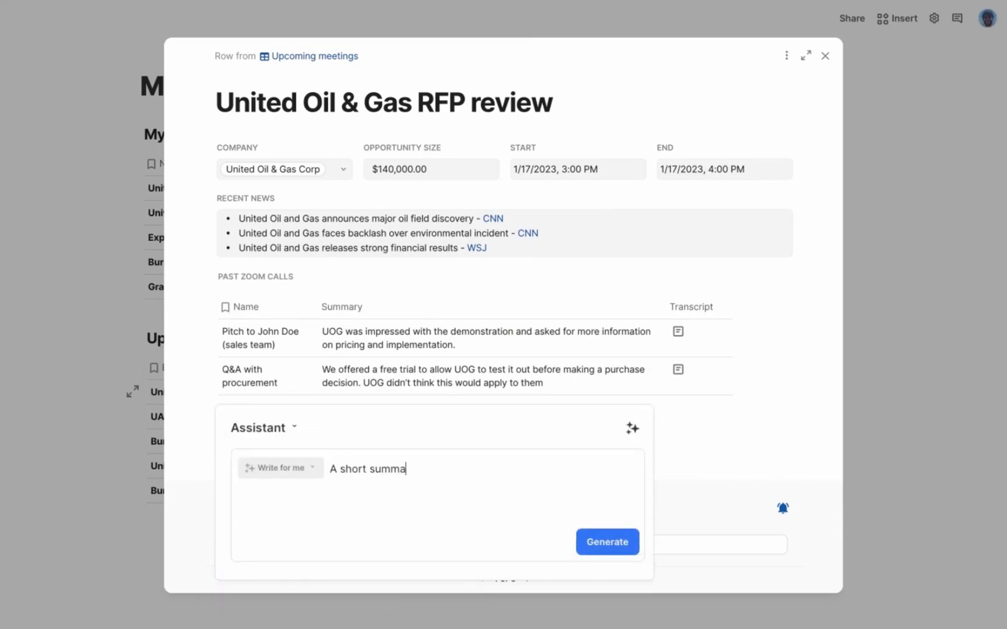
pyautogui.write('ry of details that could be relevant to')
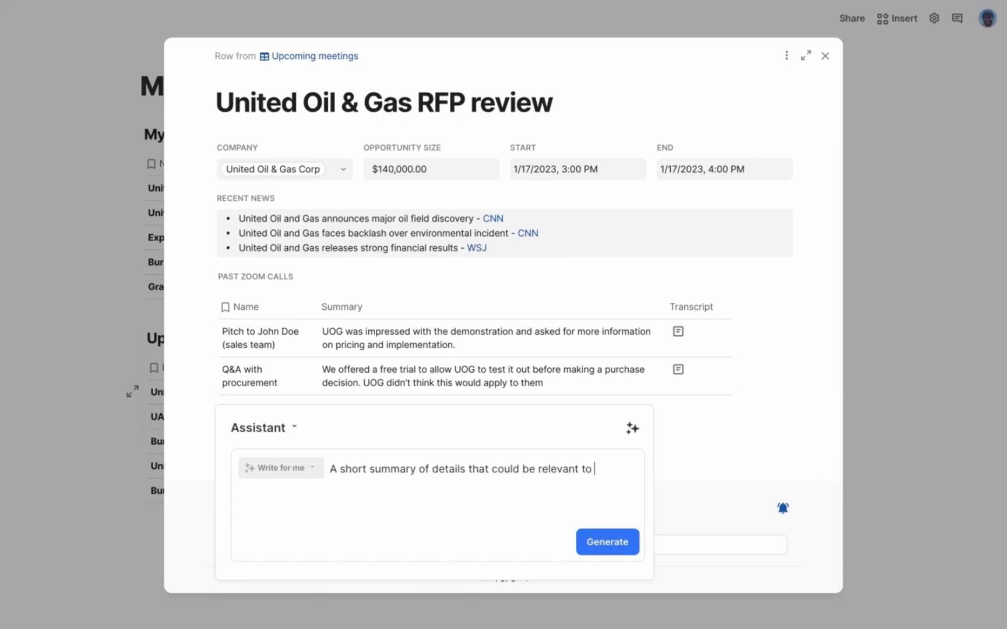
pyautogui.write('the next meeting from past zoom calls')
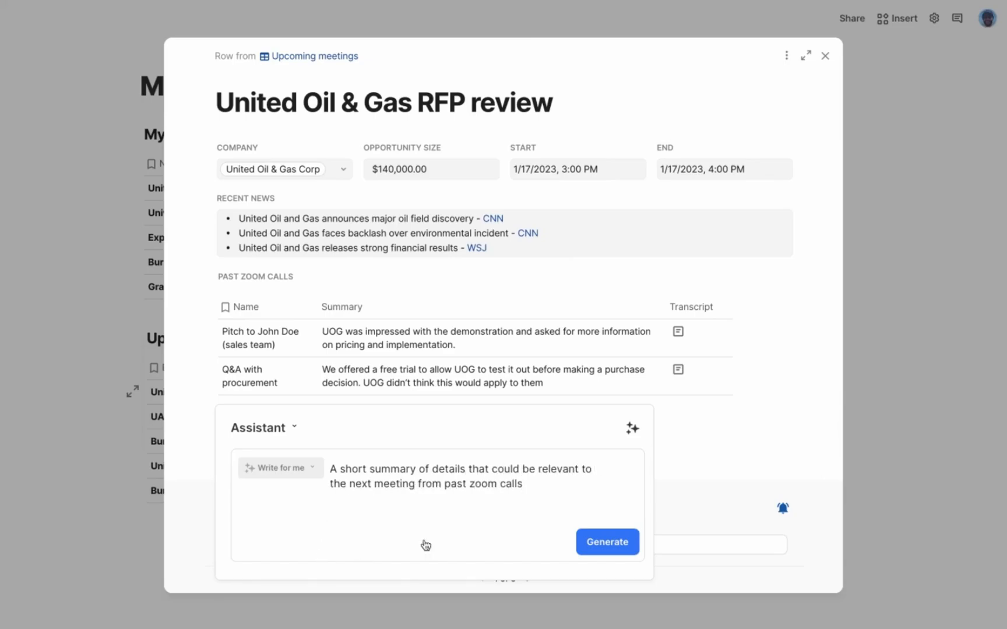
pyautogui.click(607, 542)
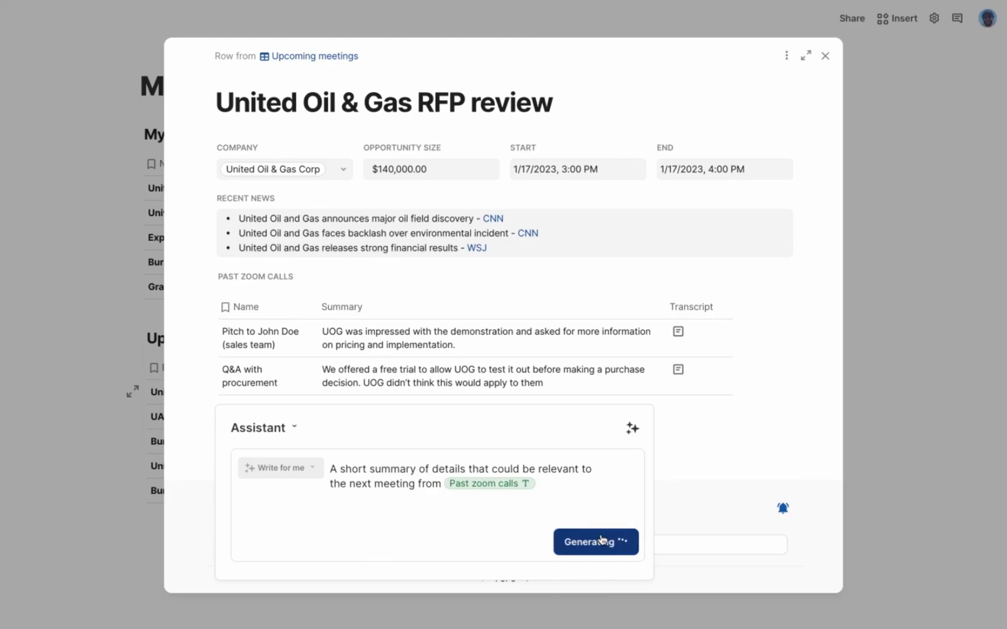
pyautogui.click(594, 542)
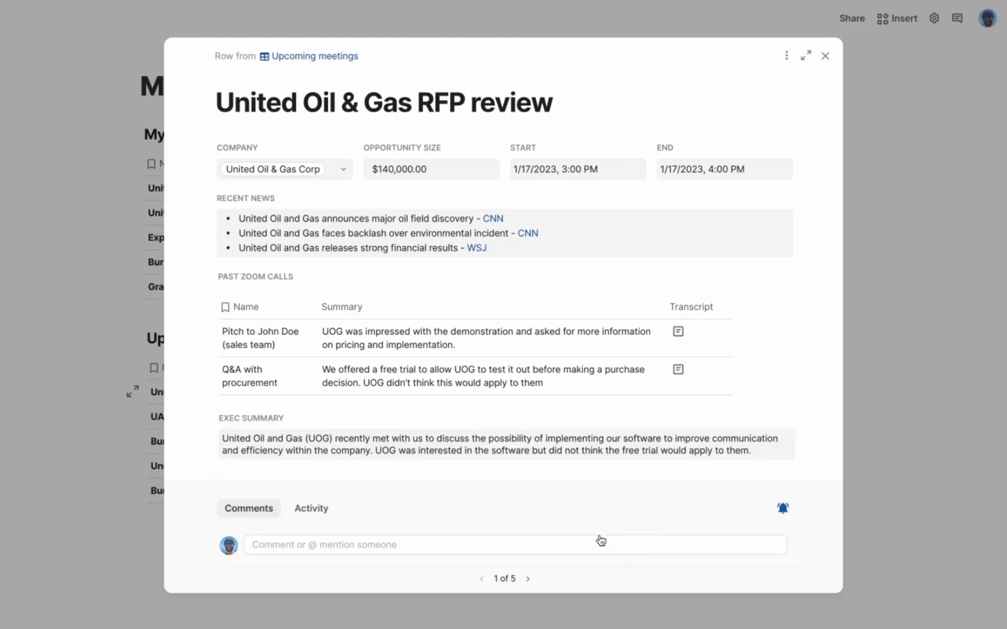
pyautogui.moveTo(889, 354)
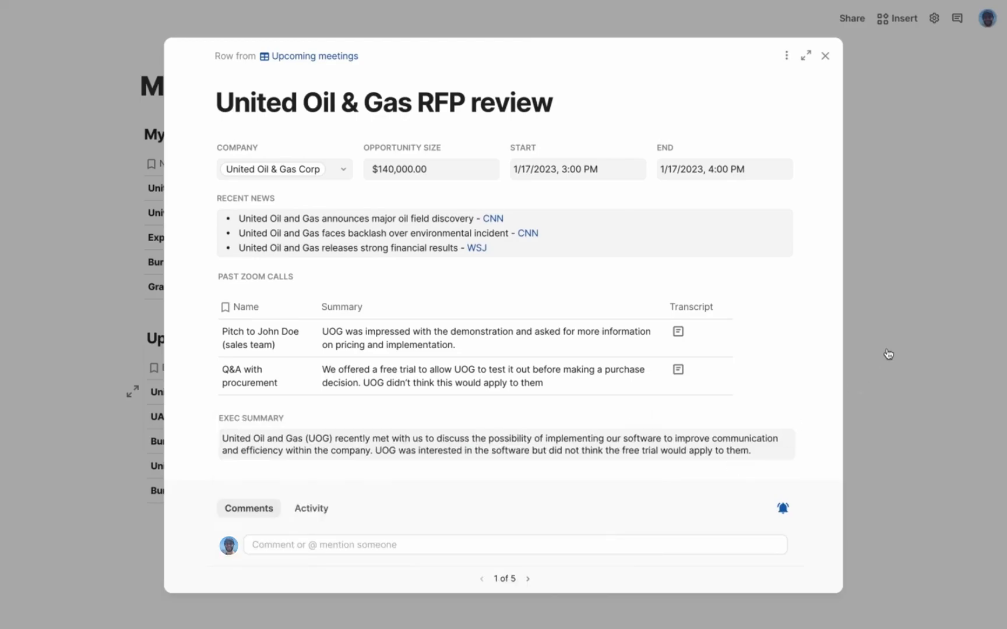
# - Close the meeting record and review the Exec summary column of the Upcoming meetings table
pyautogui.click(826, 55)
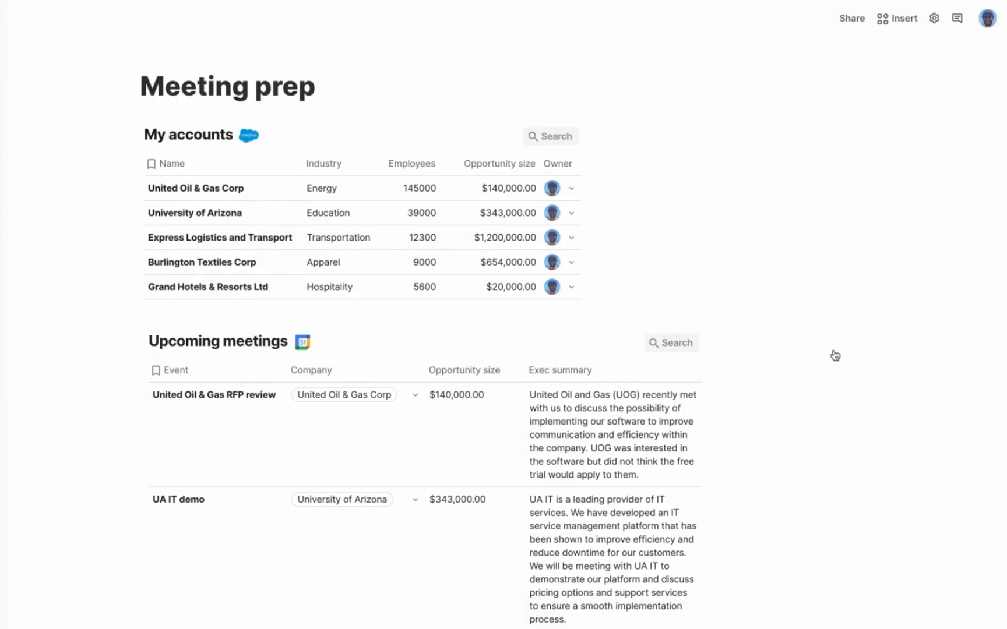
pyautogui.scroll(-3)
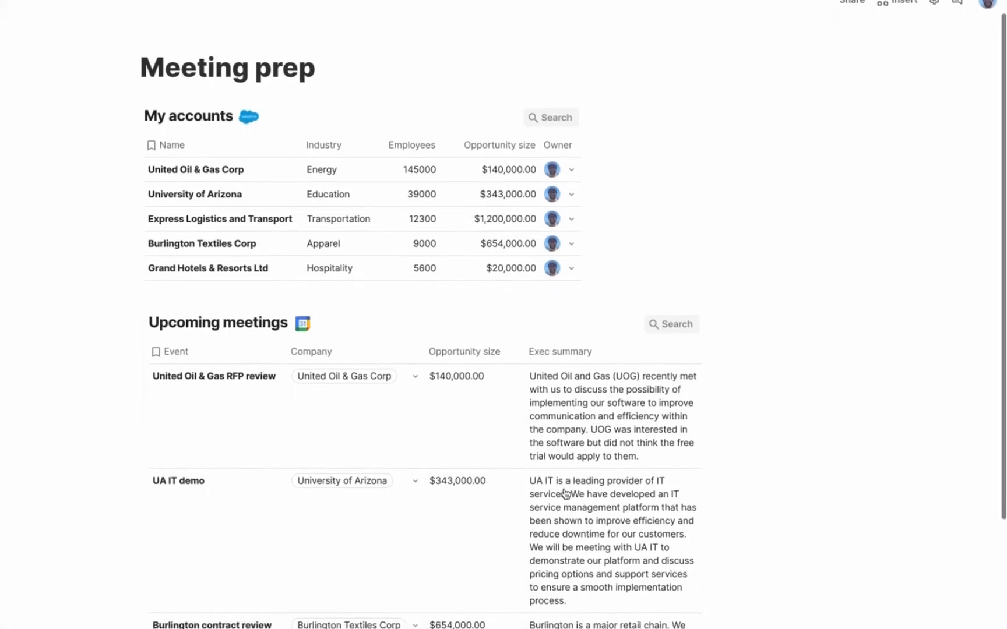
pyautogui.scroll(-3)
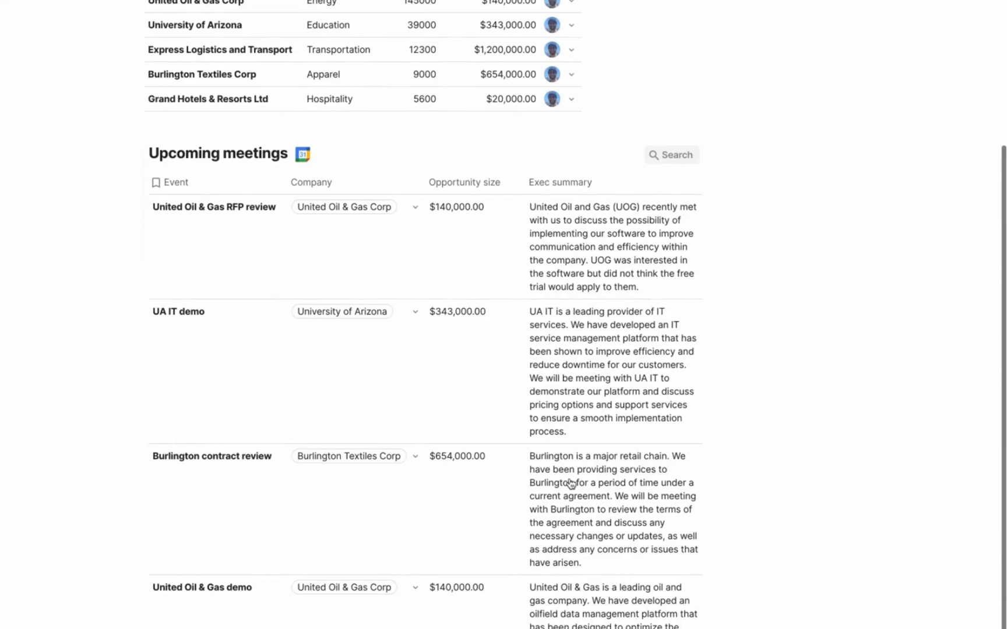
pyautogui.moveTo(385, 422)
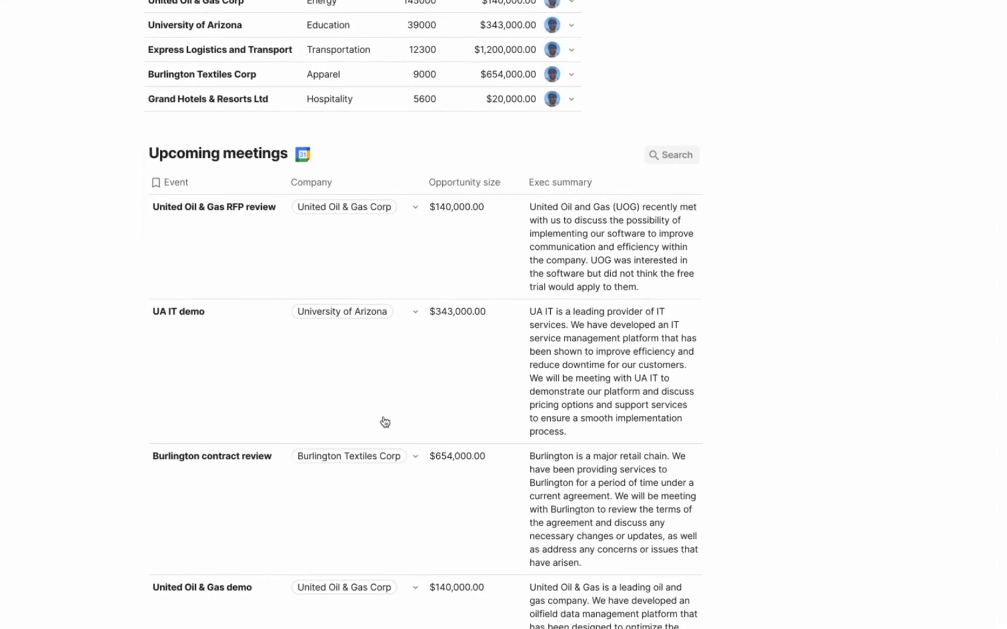
pyautogui.moveTo(587, 576)
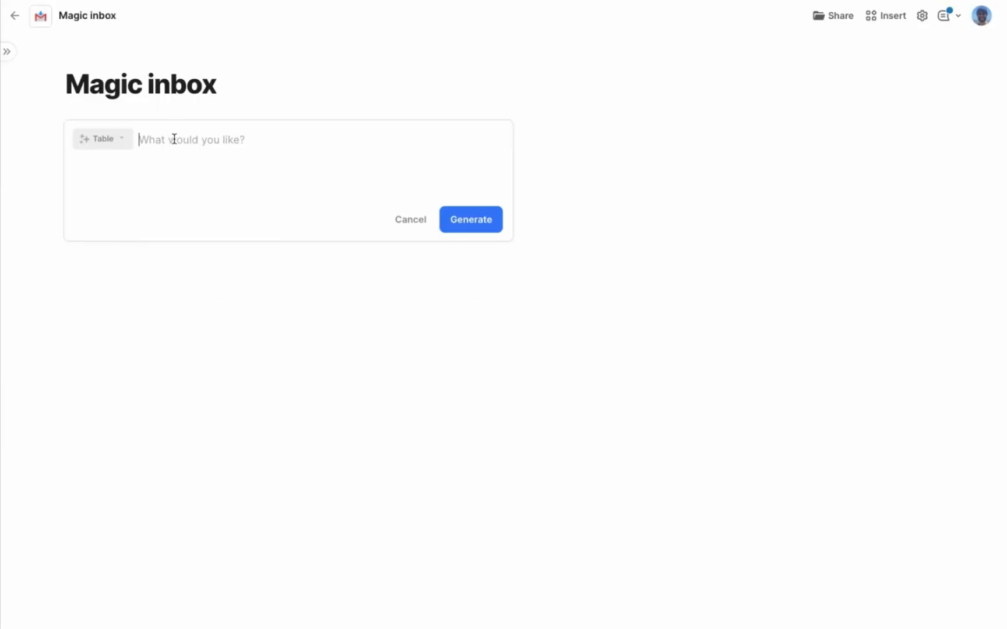
# - Prompt for a Gmail inbox table sorted by opportunity size with guidance on automatic replies, and generate it
pyautogui.write('my Gmail inbox, sort the emails by opport')
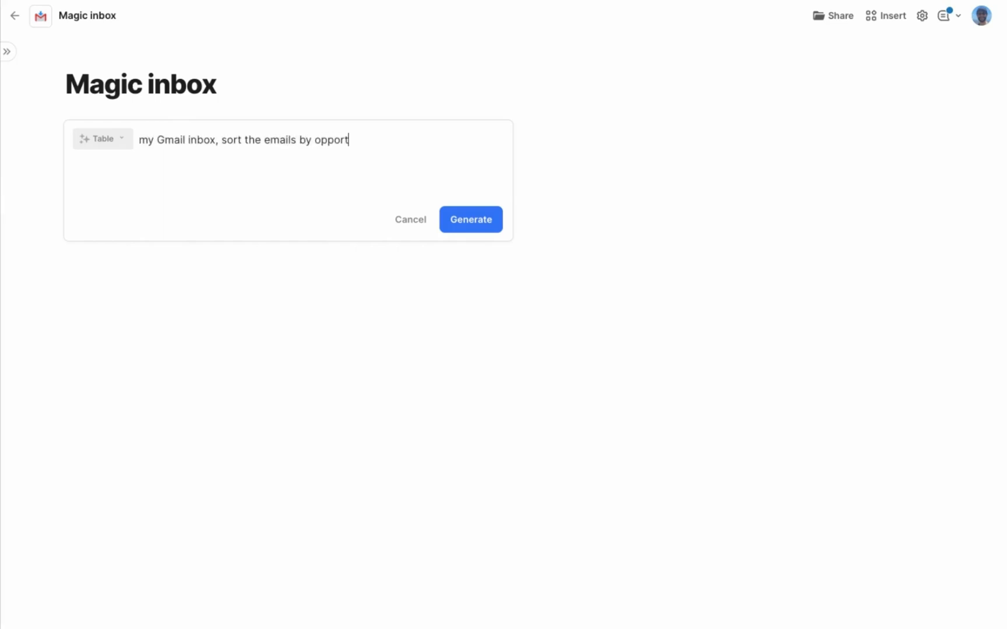
pyautogui.write('unity size, and give me')
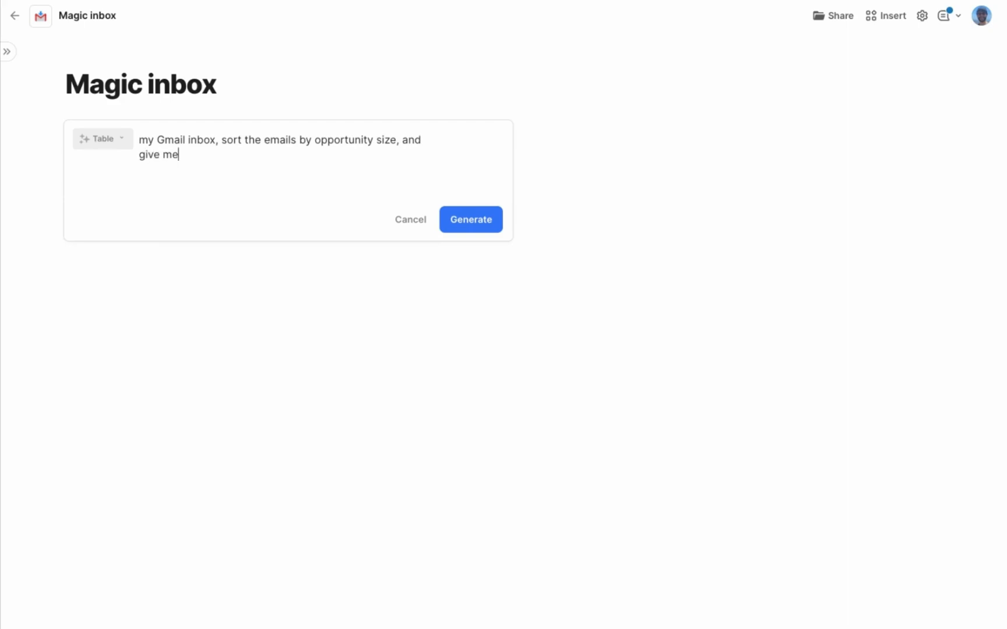
pyautogui.write('a place to provide guidance on automatic replies')
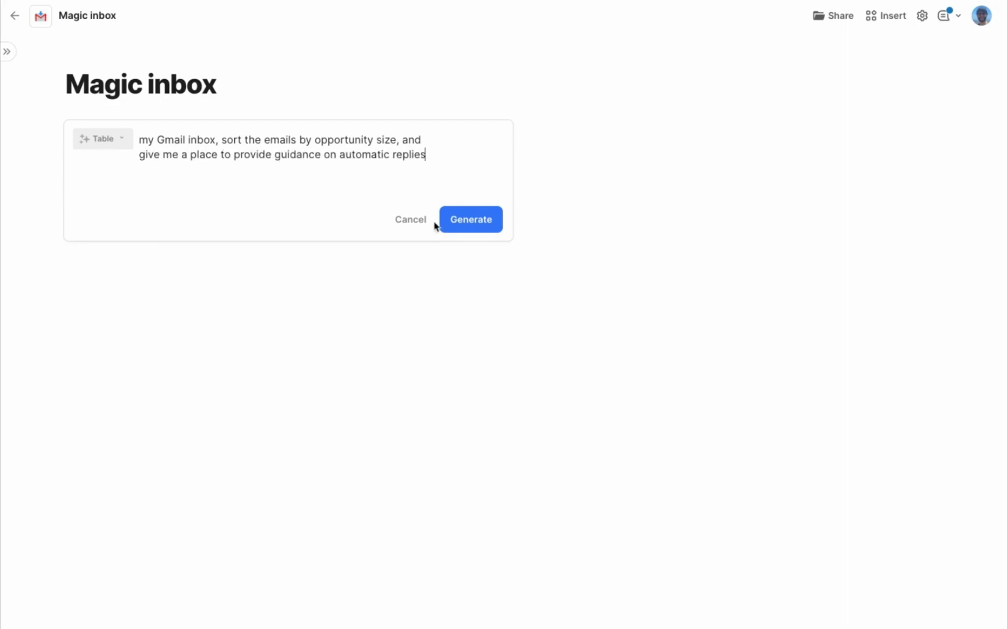
pyautogui.click(470, 220)
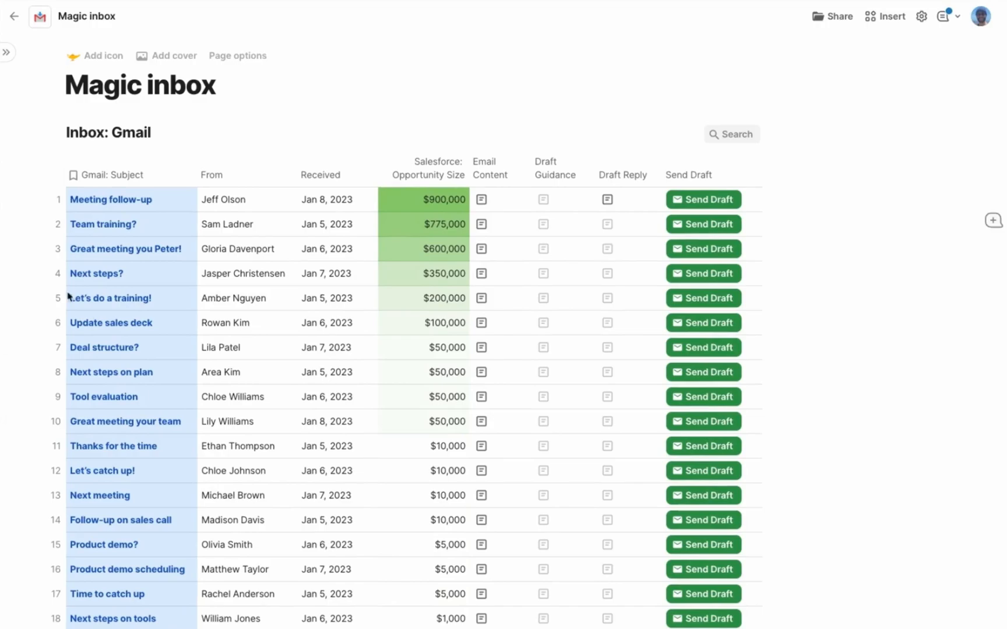
# - Add draft guidance 'Suggest five hour long blocks in February' to the Team training? email
pyautogui.click(103, 225)
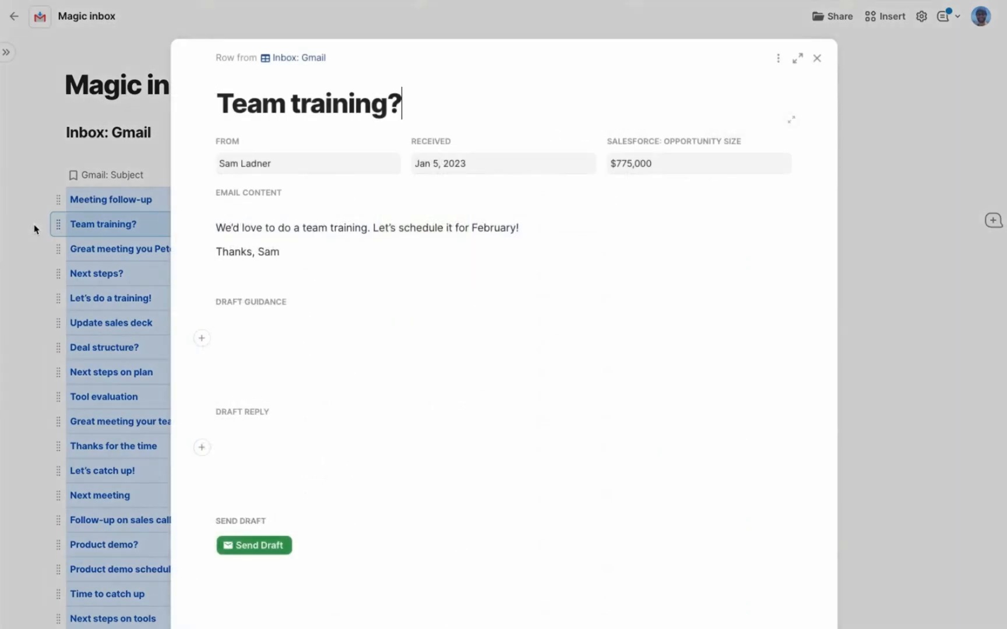
pyautogui.click(289, 338)
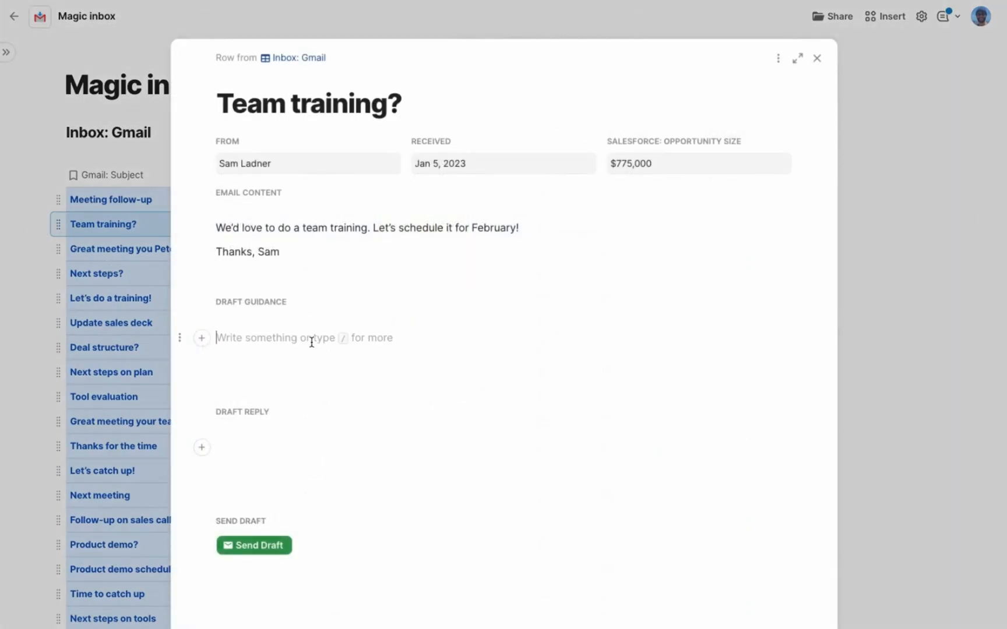
pyautogui.write('S')
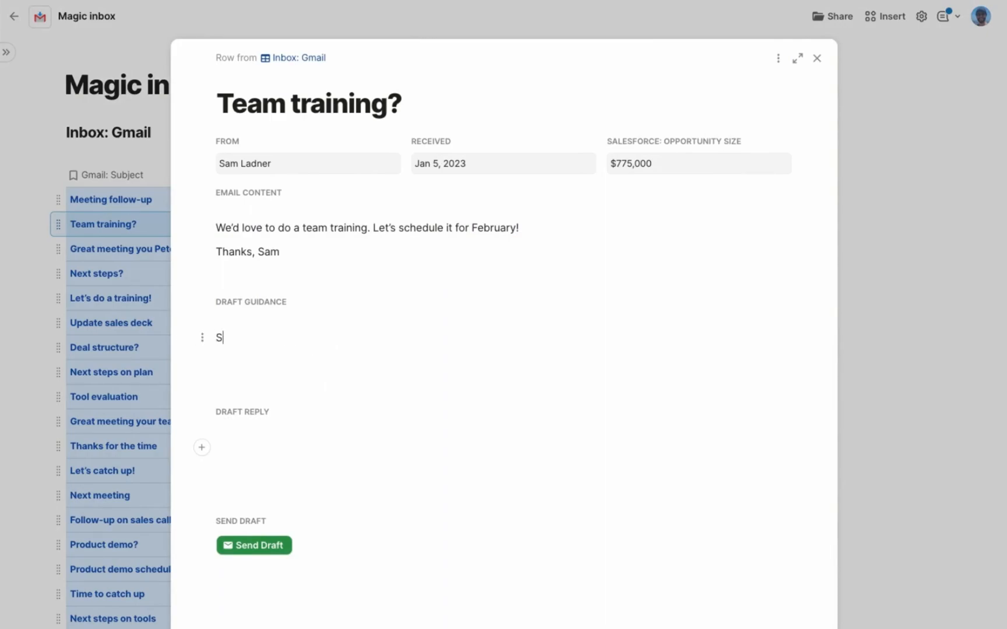
pyautogui.write('uggest five hour long blo')
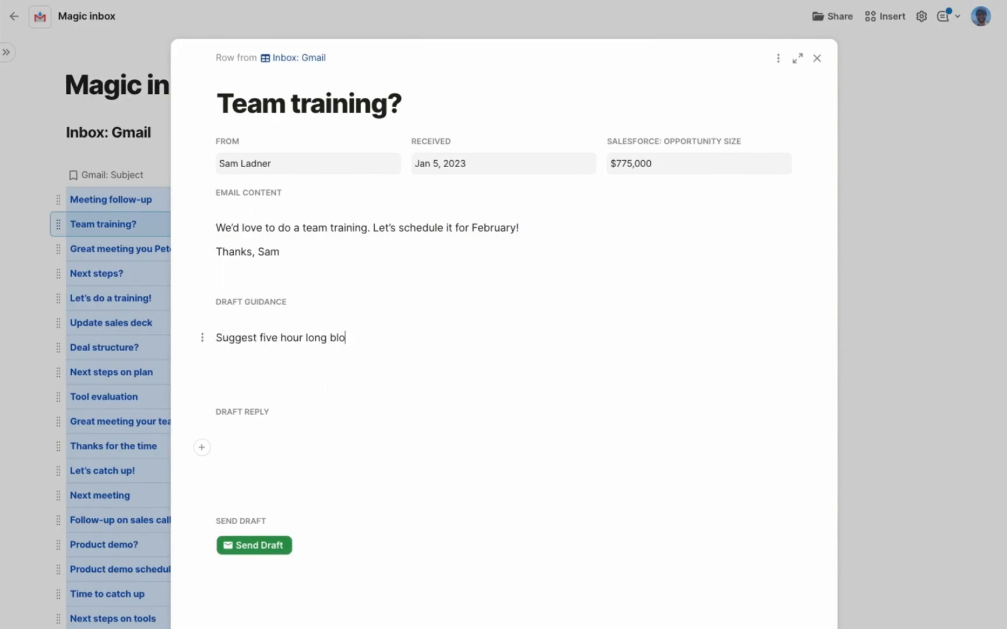
pyautogui.write('cks in February')
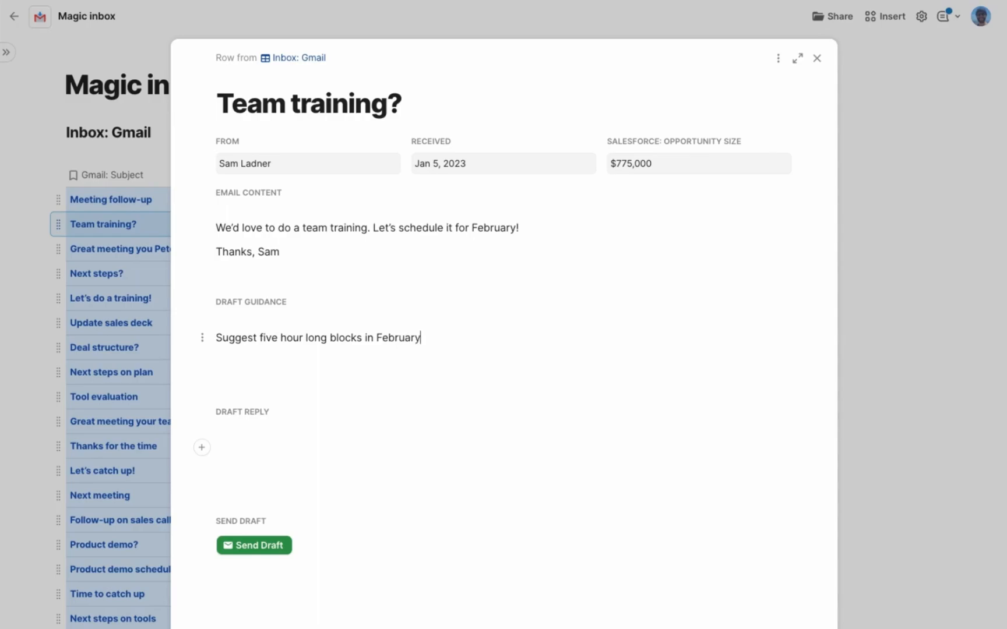
pyautogui.click(202, 447)
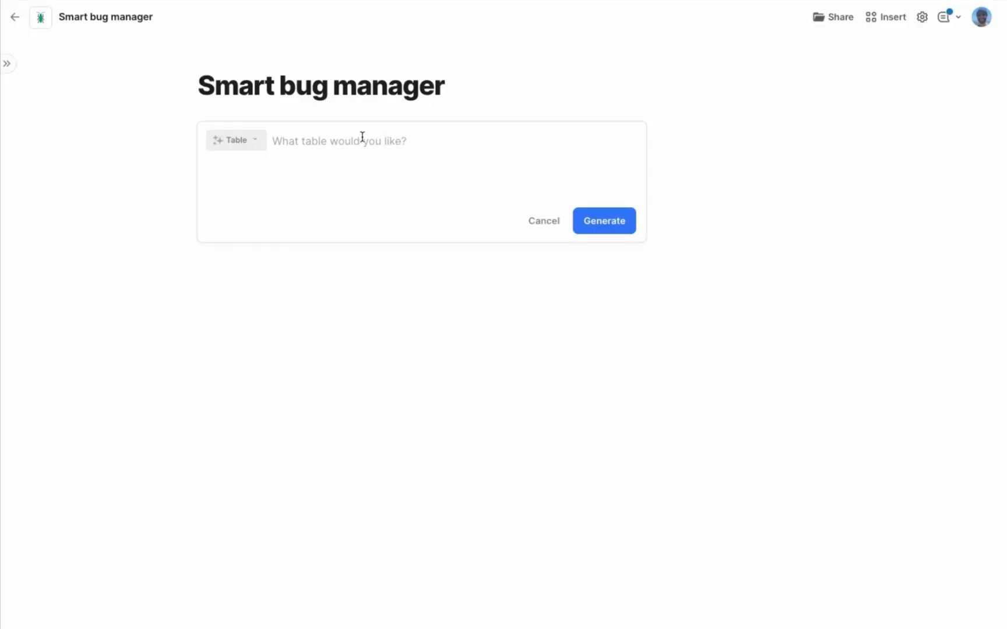
# - Prompt for a table of my Jira issues with a suggested priority column, and generate it
pyautogui.write('my ji')
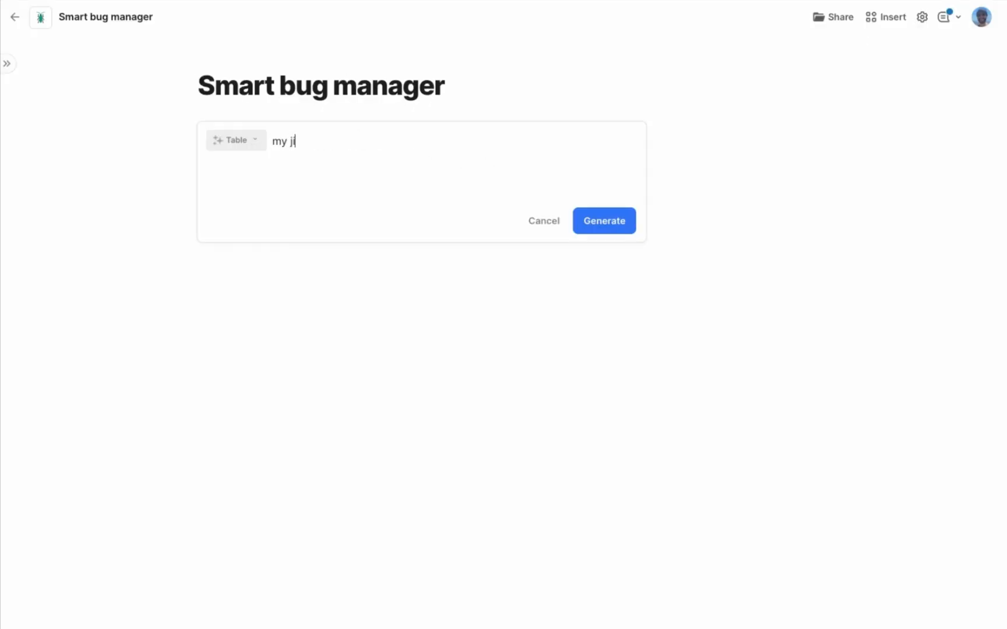
pyautogui.write('ra issues, with a column')
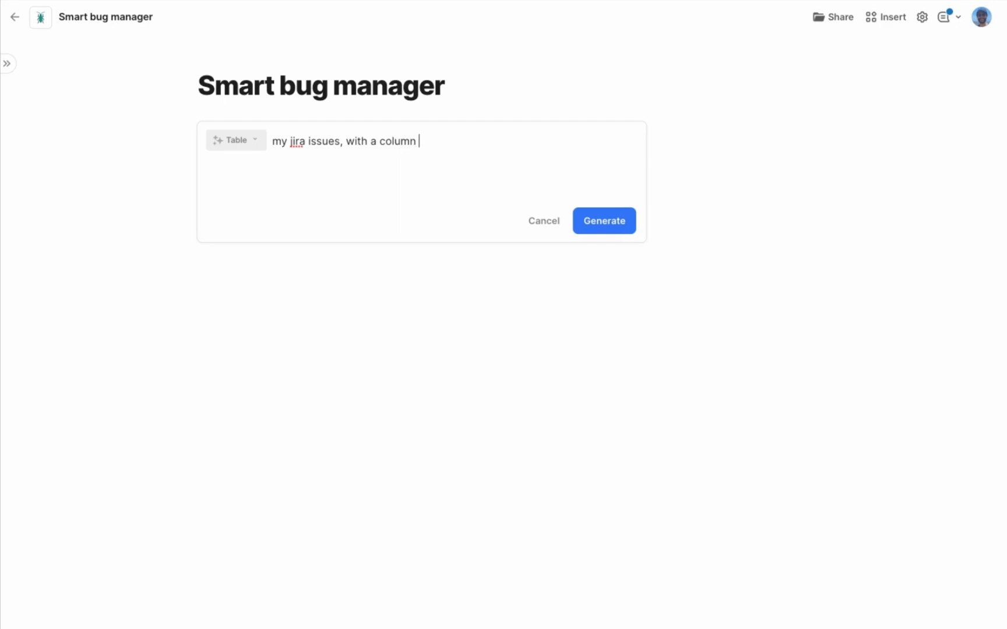
pyautogui.write('for suggested priority and a')
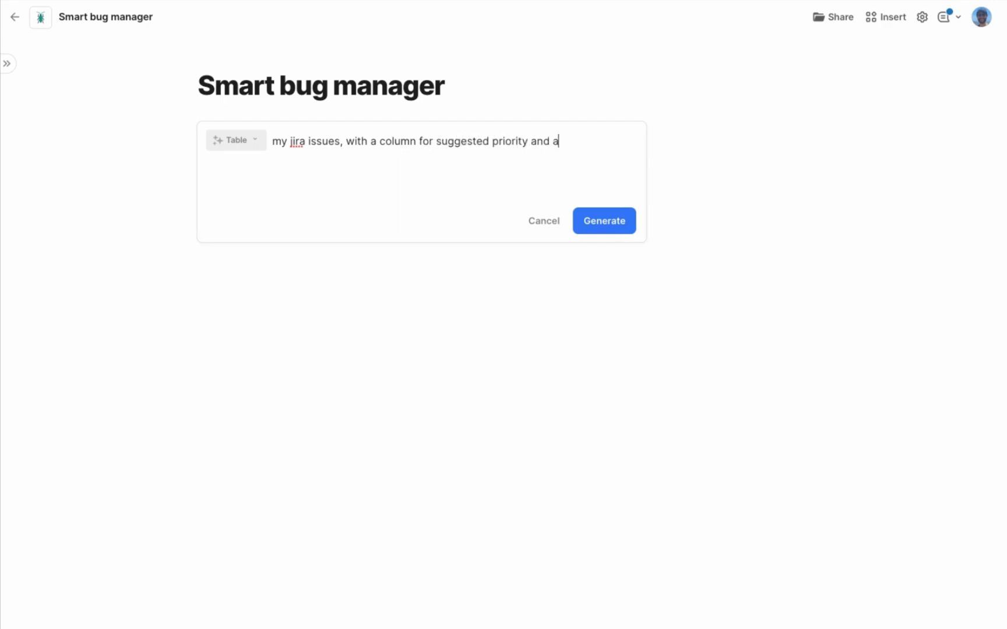
pyautogui.click(602, 220)
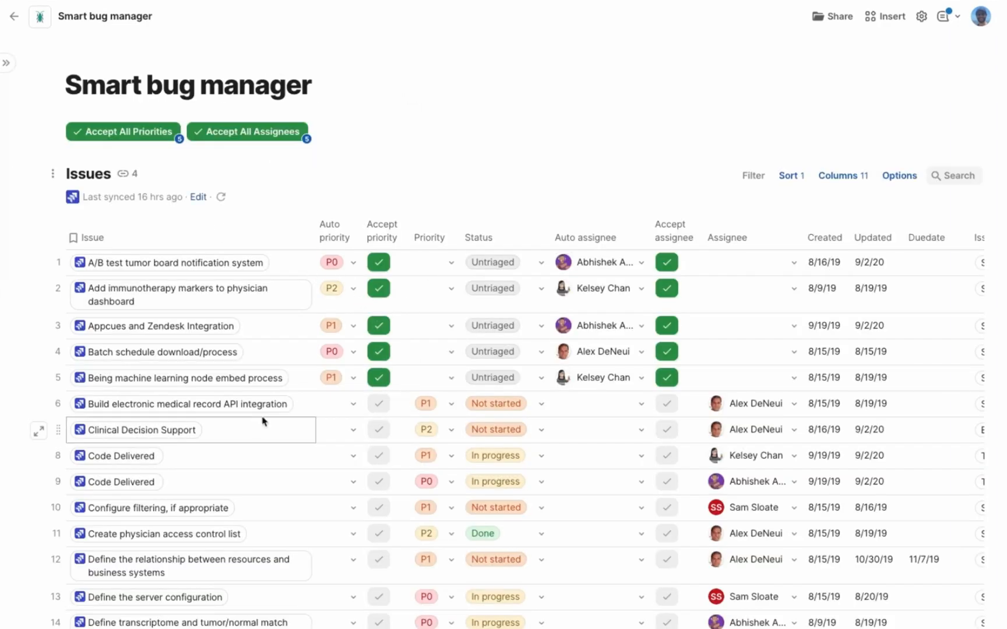
# - Accept the suggested priorities for the two issues, then accept all suggested assignees
pyautogui.click(377, 378)
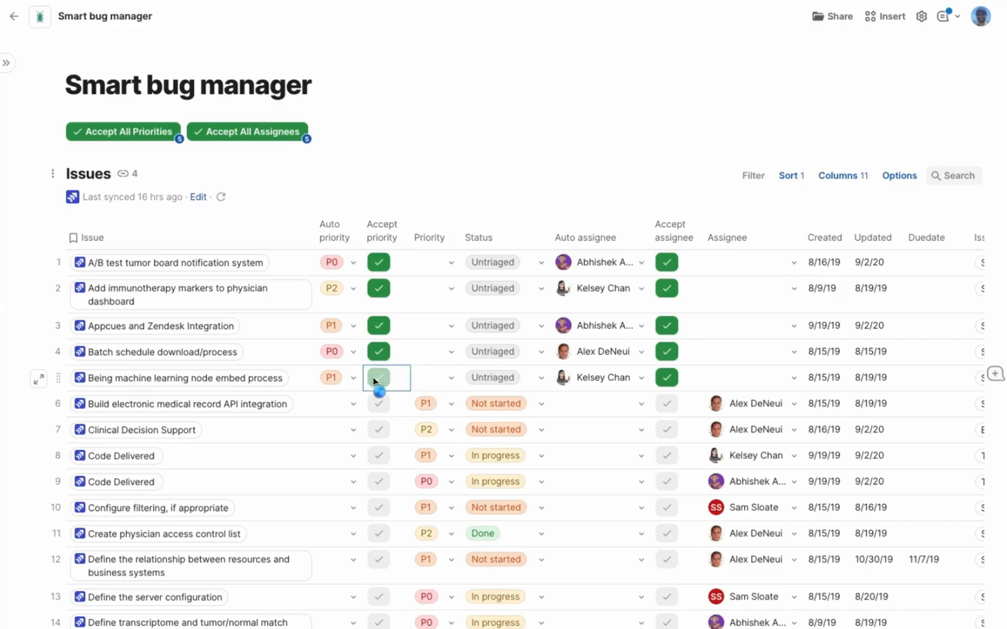
pyautogui.click(378, 378)
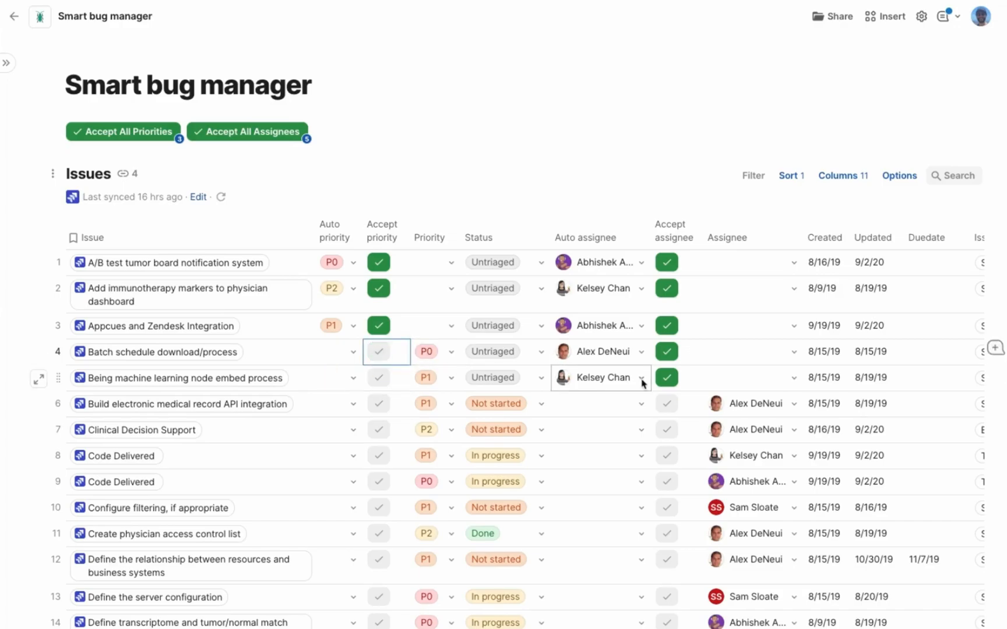
pyautogui.click(247, 131)
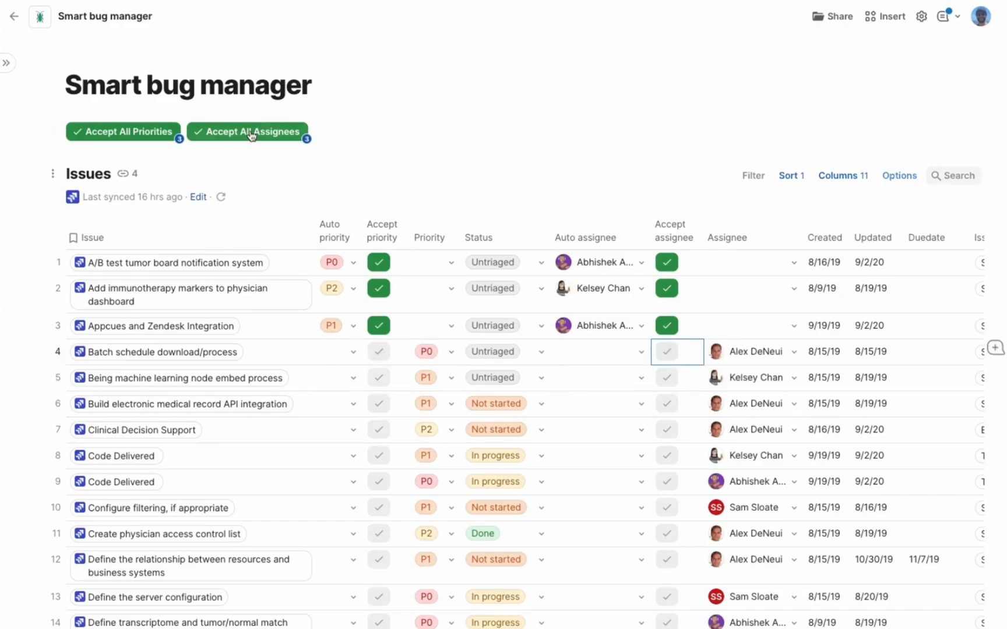
pyautogui.click(248, 131)
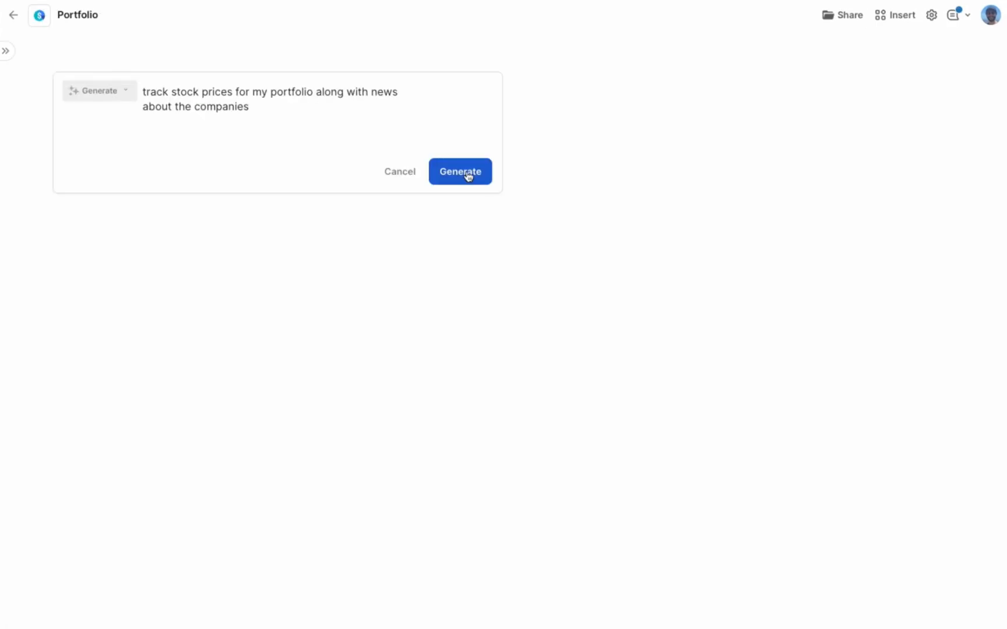
# - Generate the stock portfolio tracker with gain/loss figures and latest company news
pyautogui.click(459, 172)
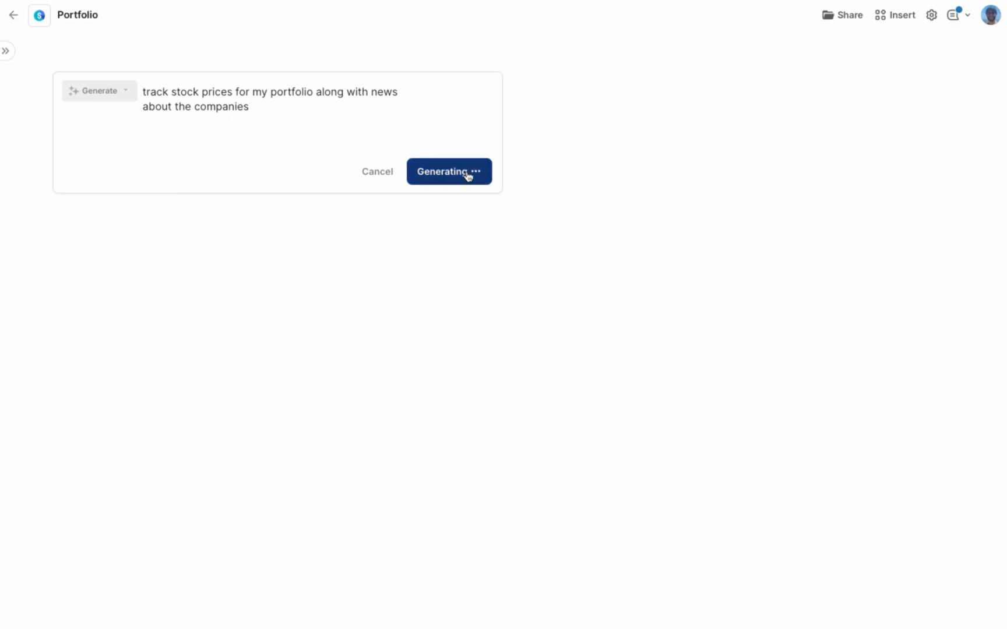
pyautogui.click(448, 172)
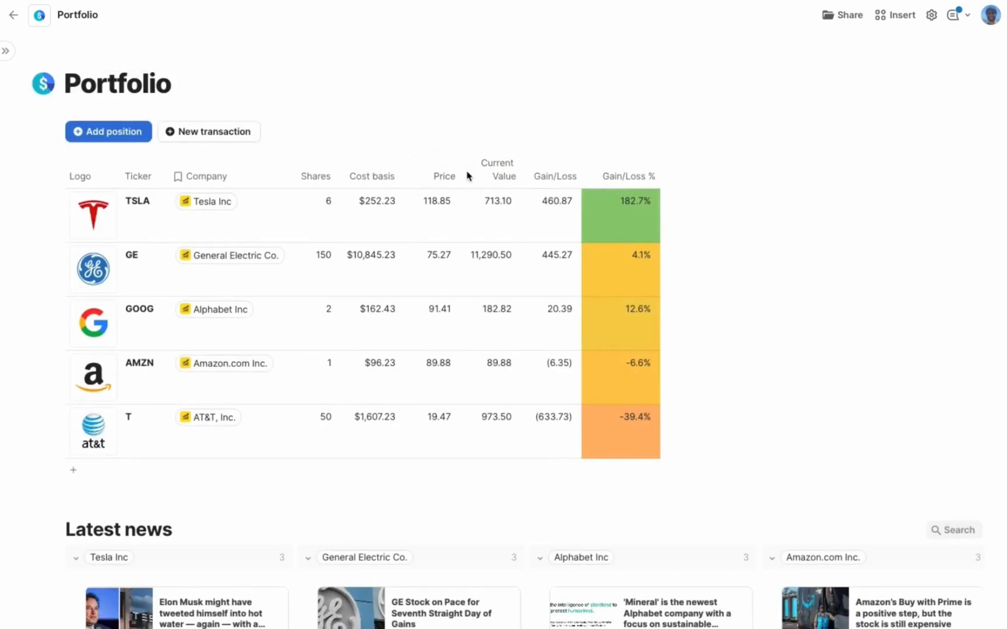
pyautogui.click(448, 169)
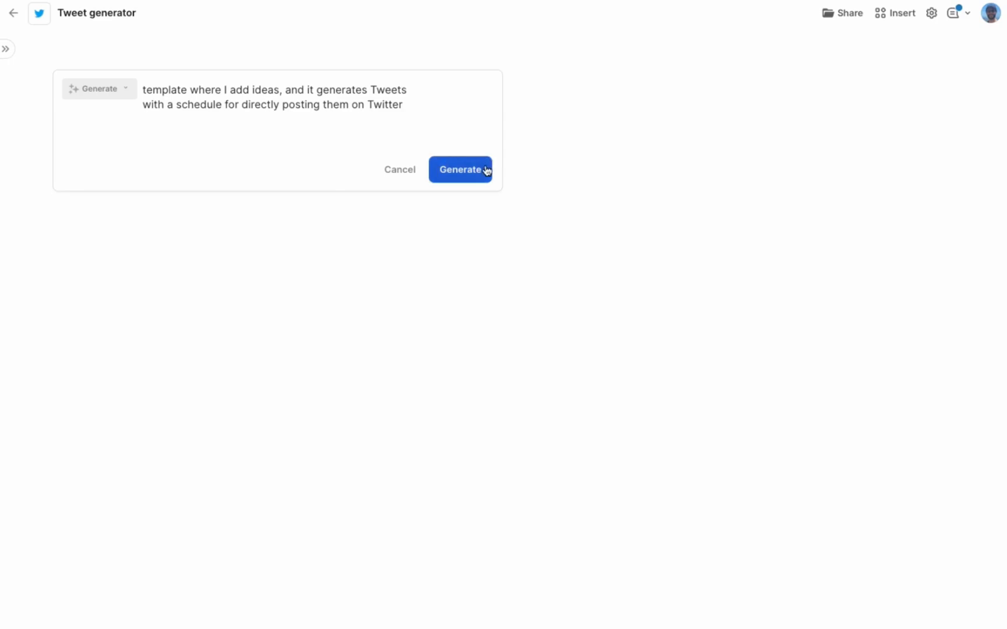
# - Generate the tweet template with GPT-3 tweets, post times and a February 2023 calendar
pyautogui.click(460, 169)
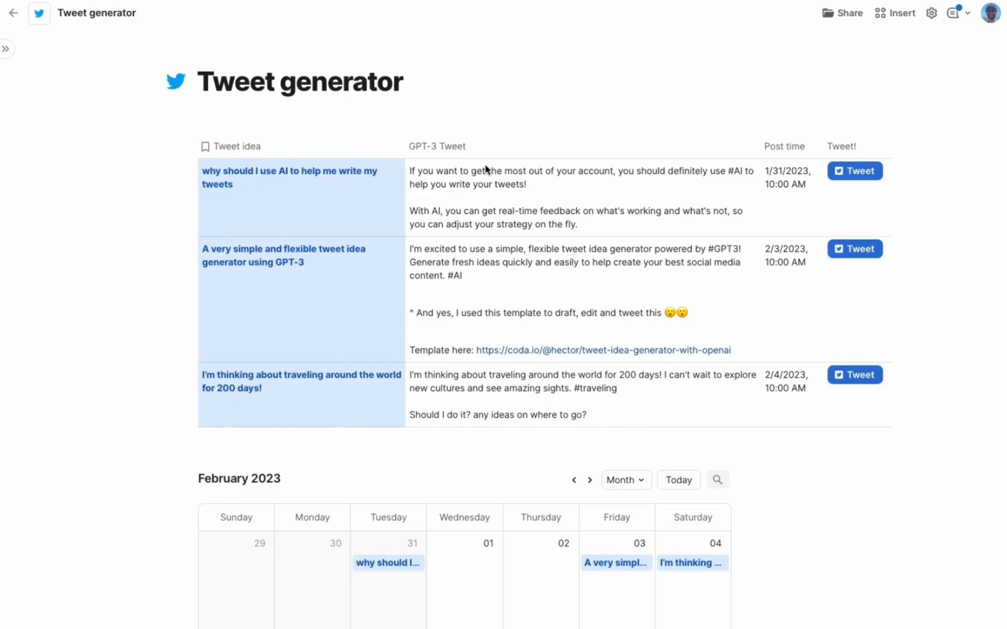
pyautogui.click(448, 169)
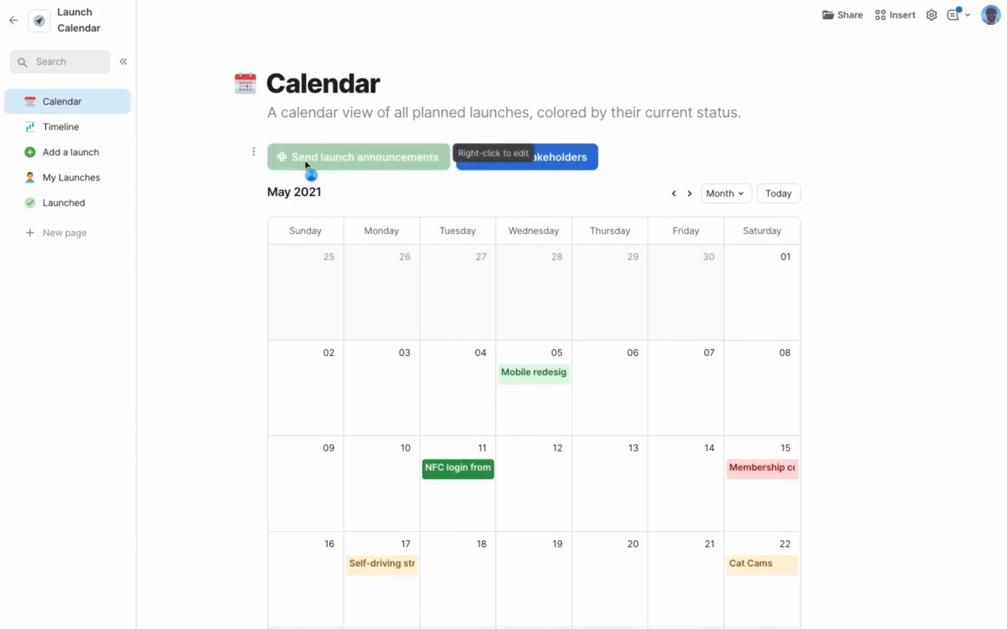
# - Switch the Launch Calendar doc to its Timeline page of launch review tasks
pyautogui.click(62, 126)
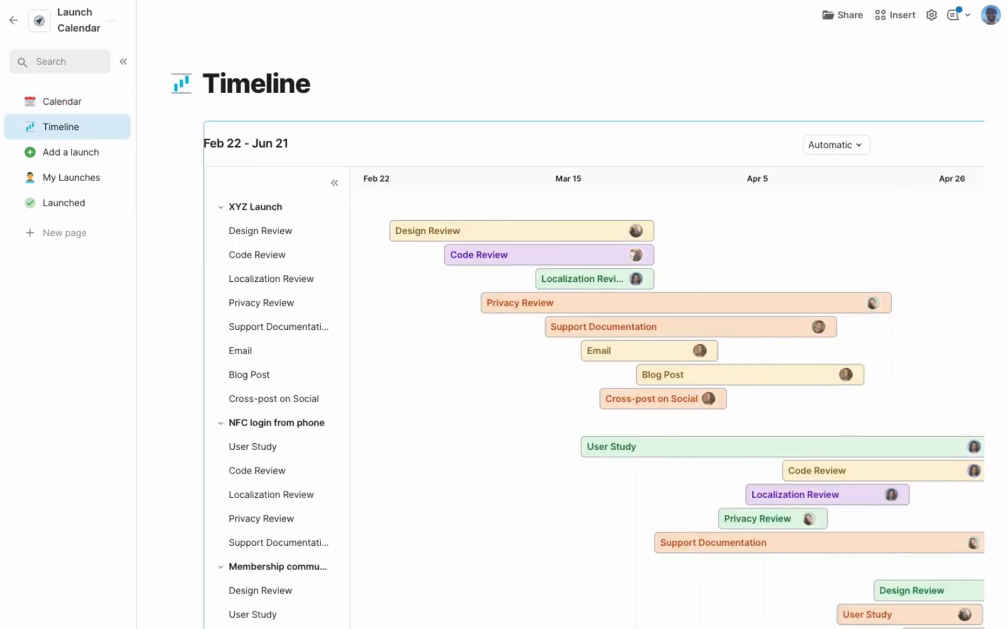